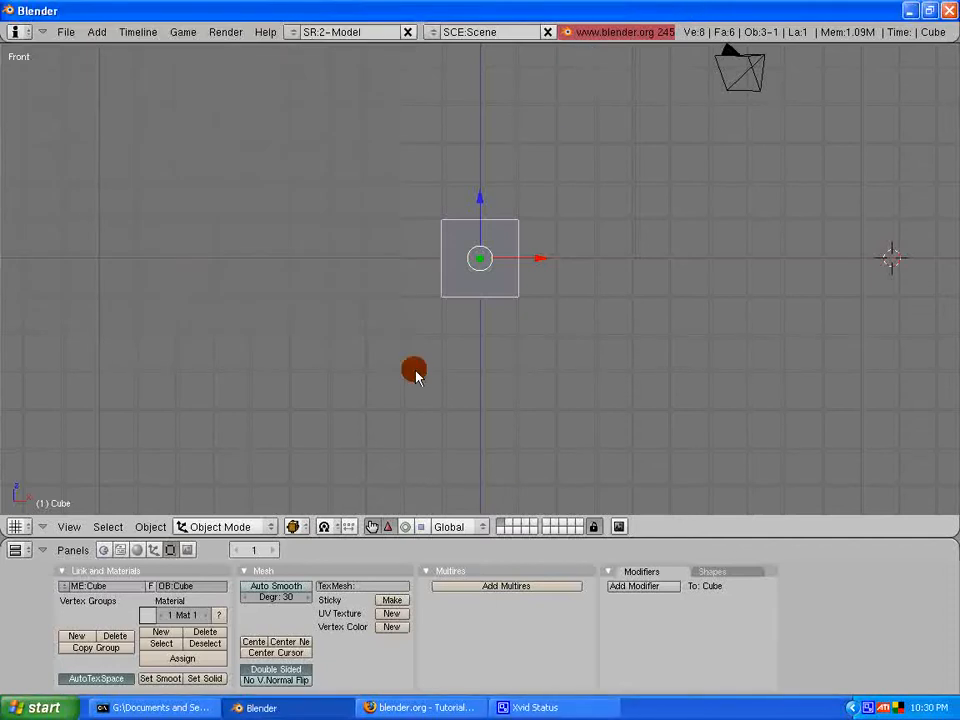
mouse_move(557, 526)
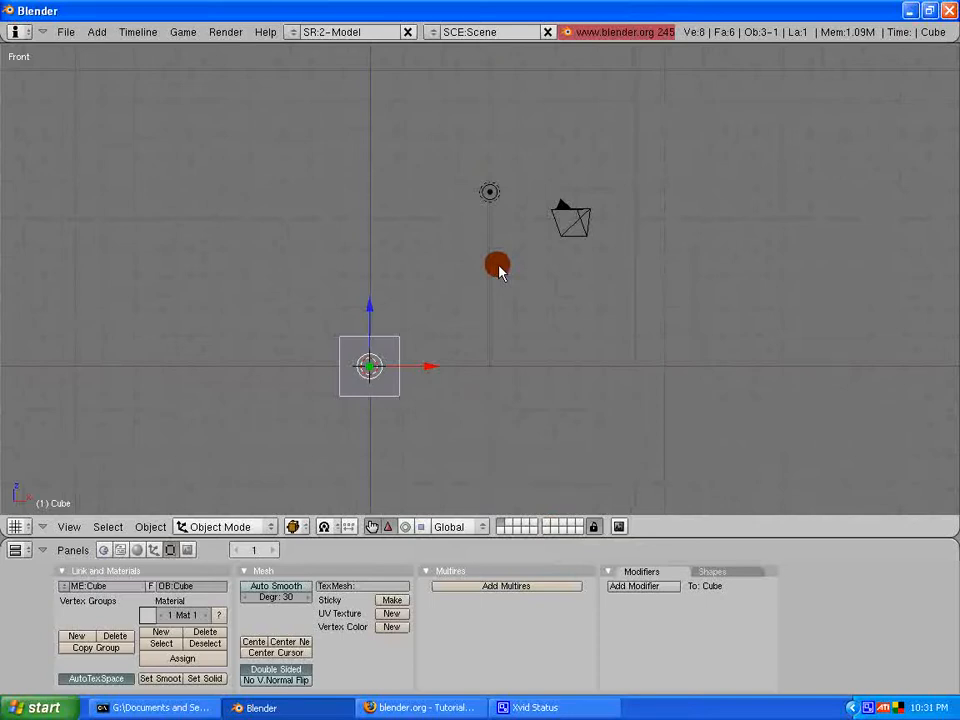
Zoom out in the front view and select the cube, lamp and camera together.
left_click_drag(498, 264, 372, 335)
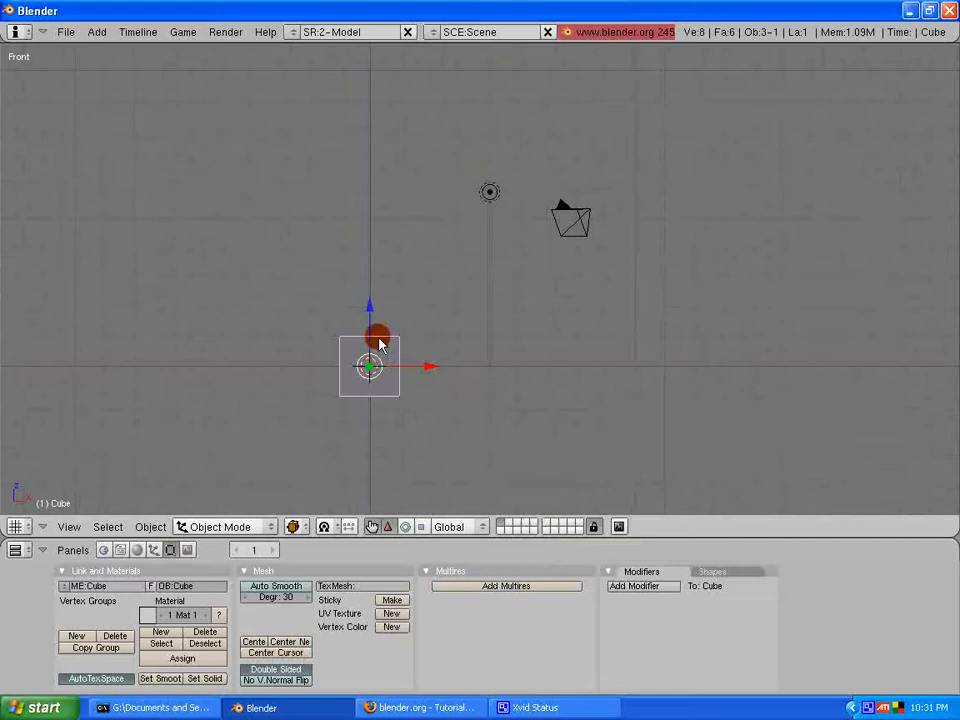
mouse_move(383, 392)
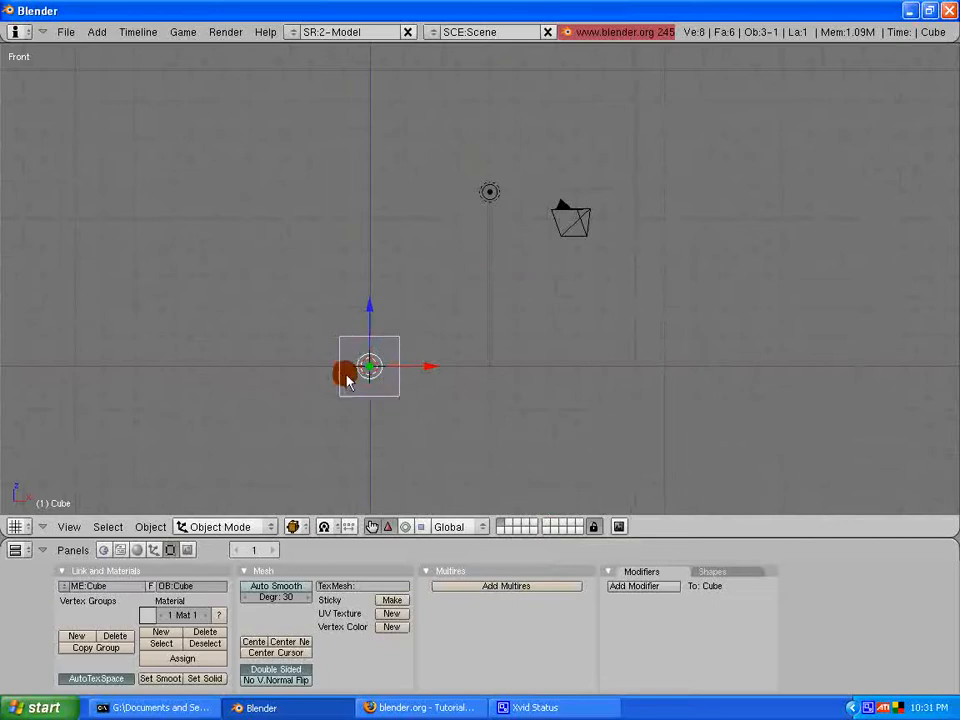
left_click_drag(345, 372, 497, 194)
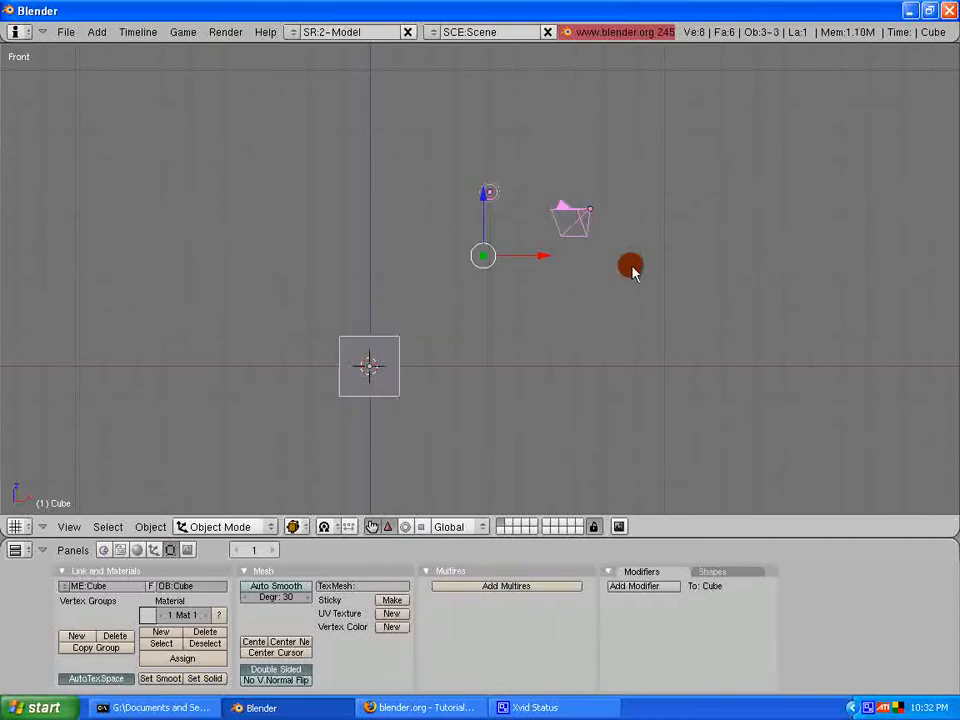
left_click_drag(630, 270, 582, 250)
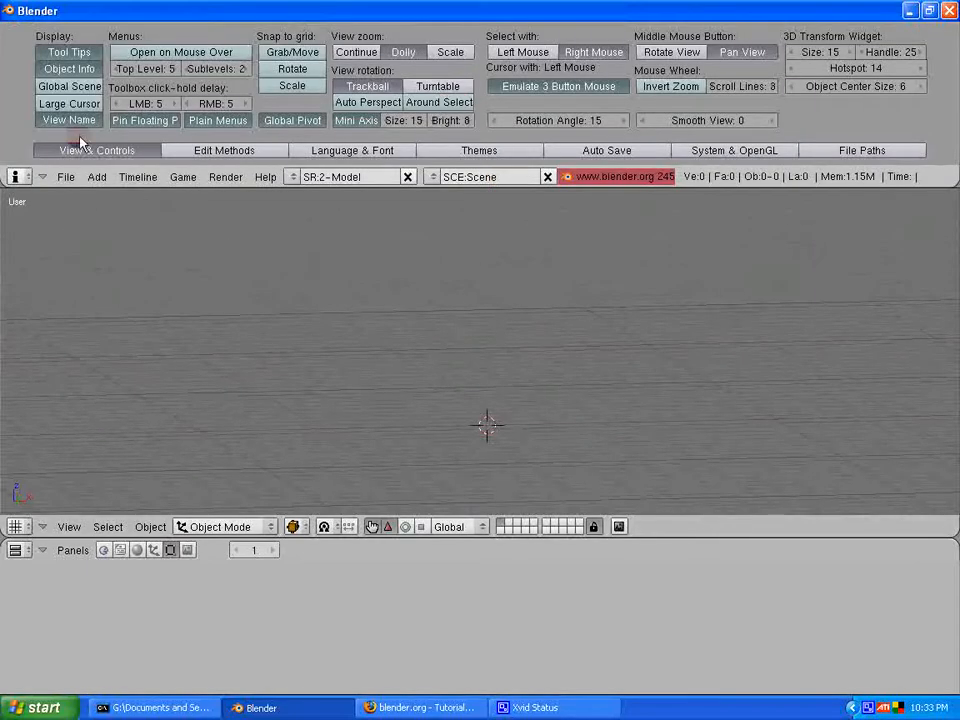
mouse_move(184, 192)
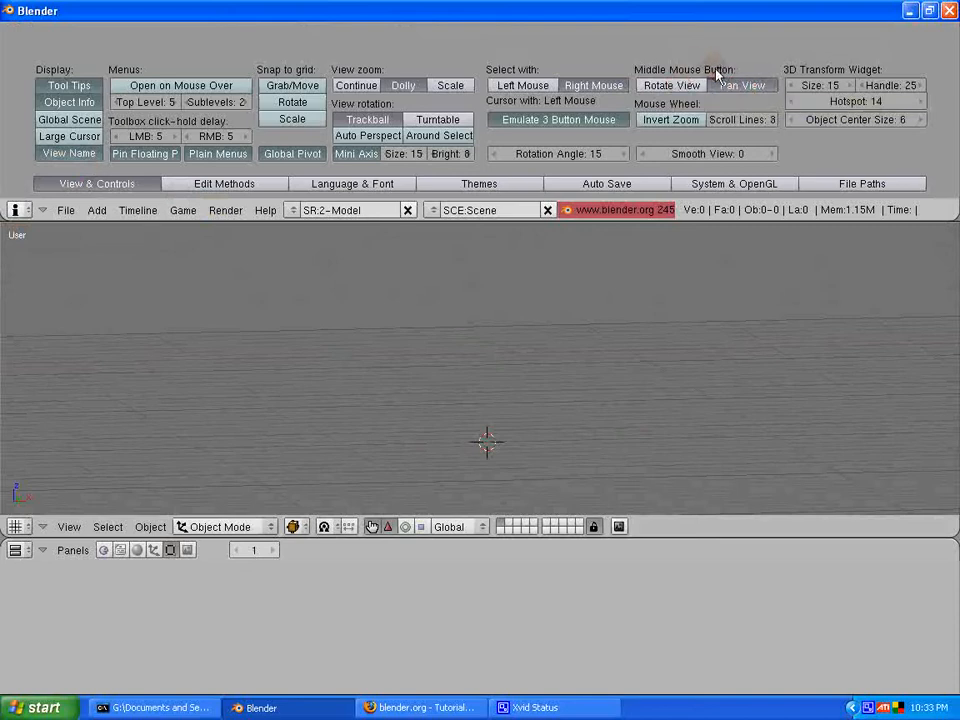
mouse_move(727, 90)
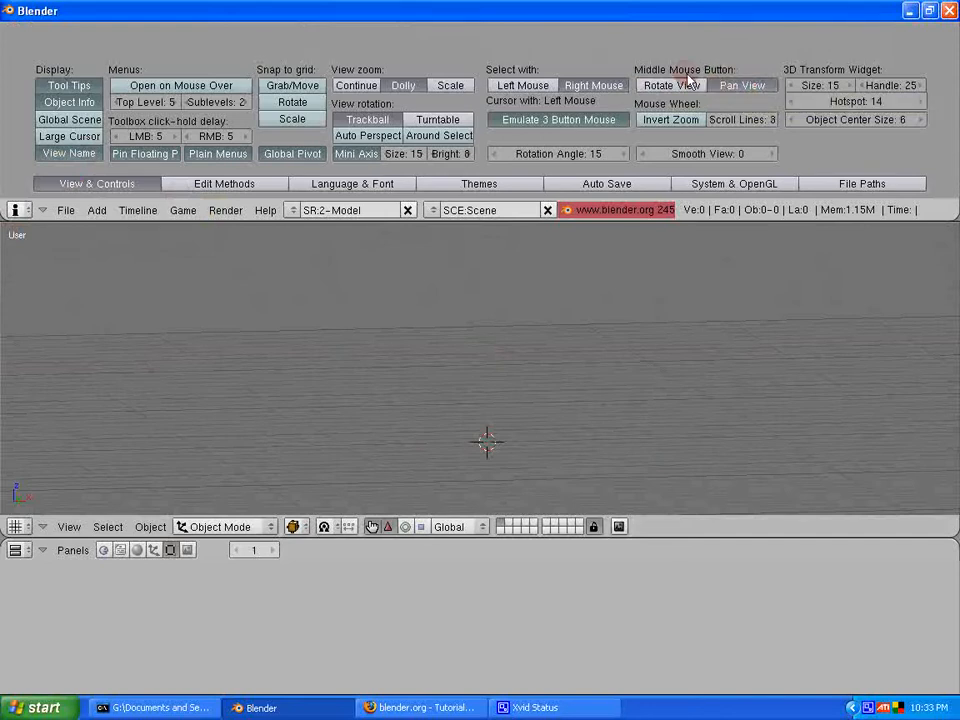
mouse_move(690, 85)
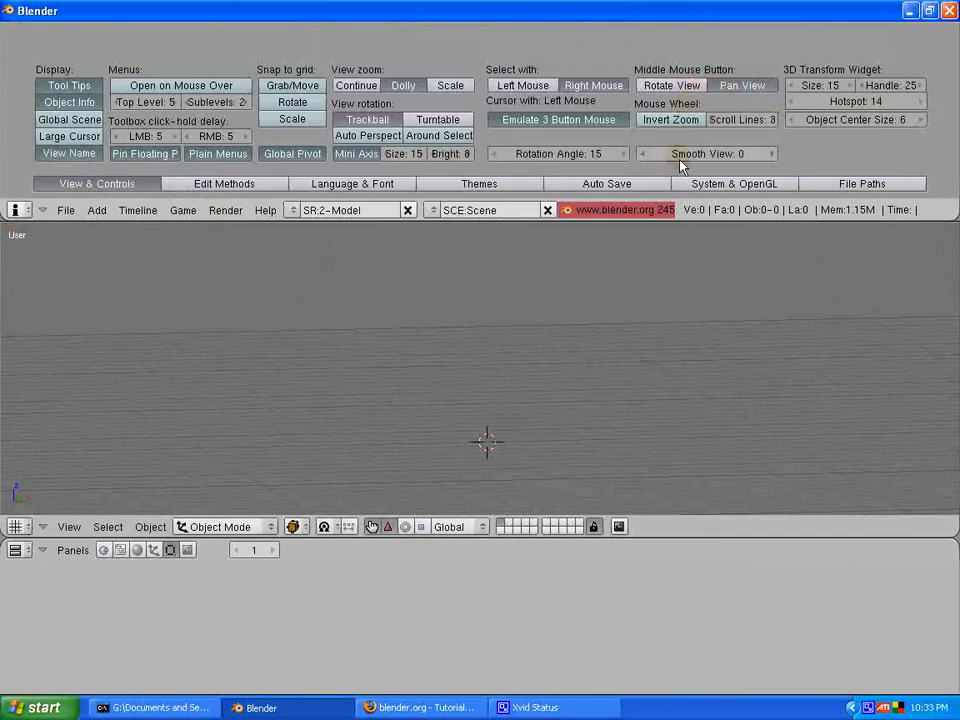
mouse_move(684, 222)
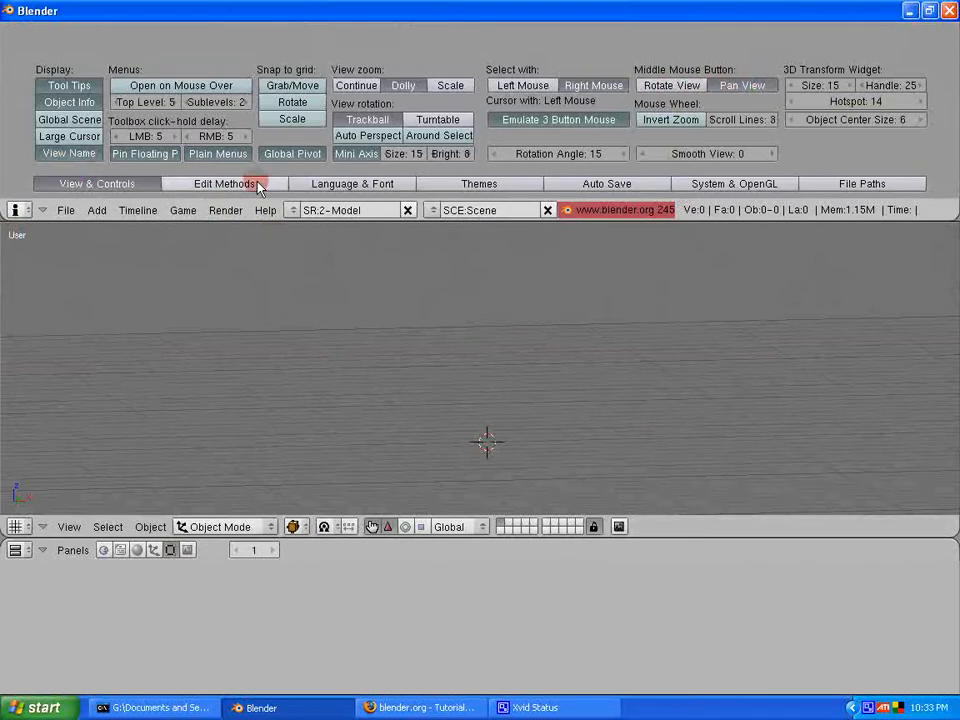
mouse_move(170, 185)
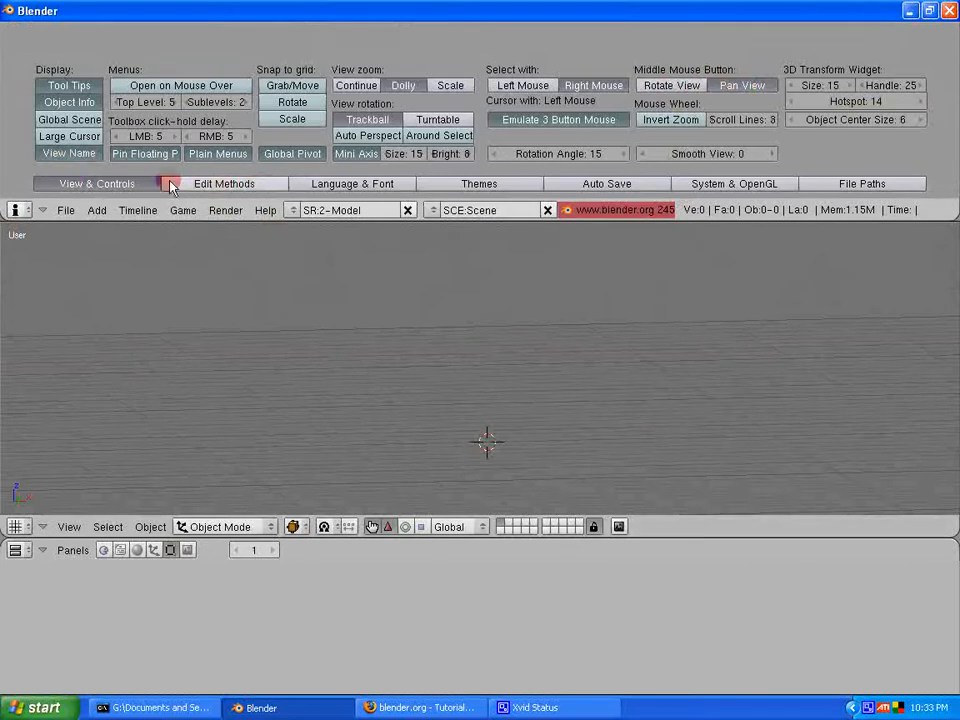
Show the Edit Methods preferences with Undo Steps at 64 and global undo on.
left_click(224, 183)
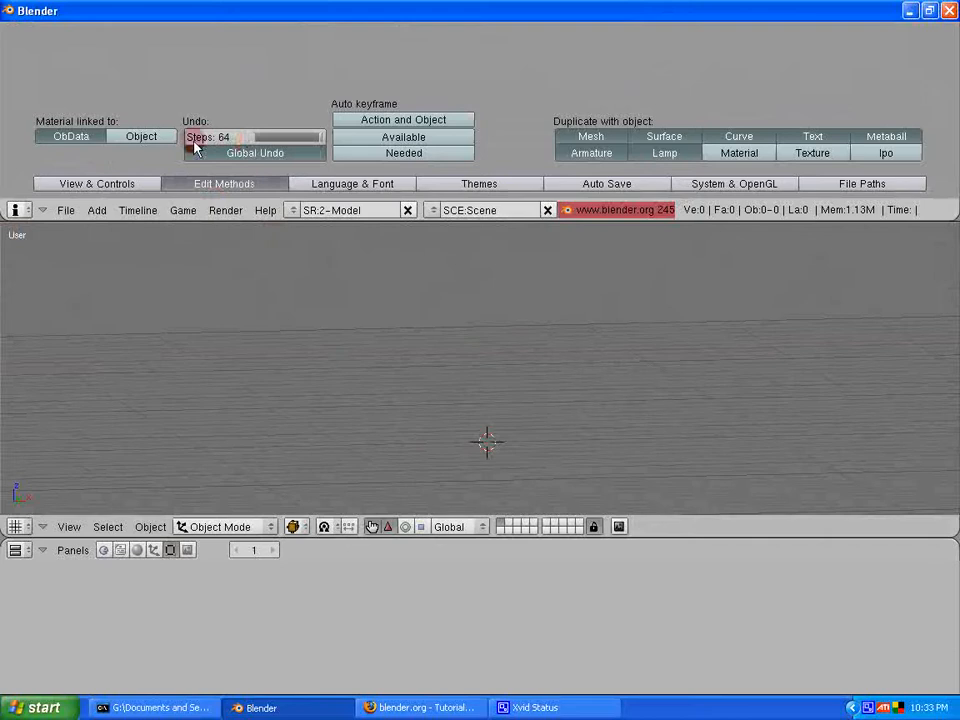
mouse_move(320, 140)
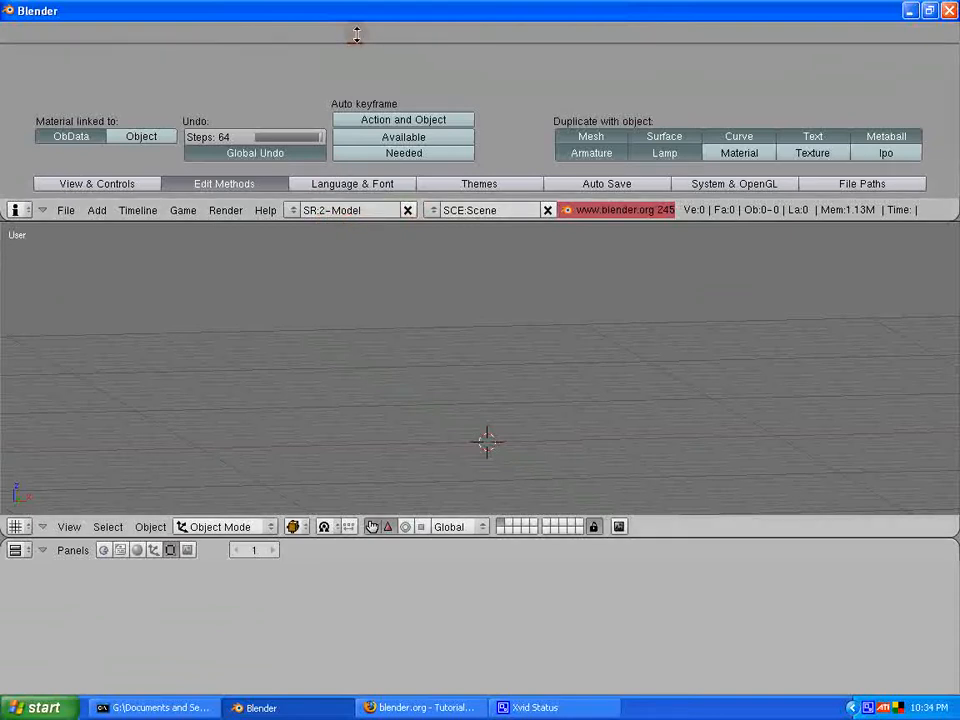
mouse_move(381, 50)
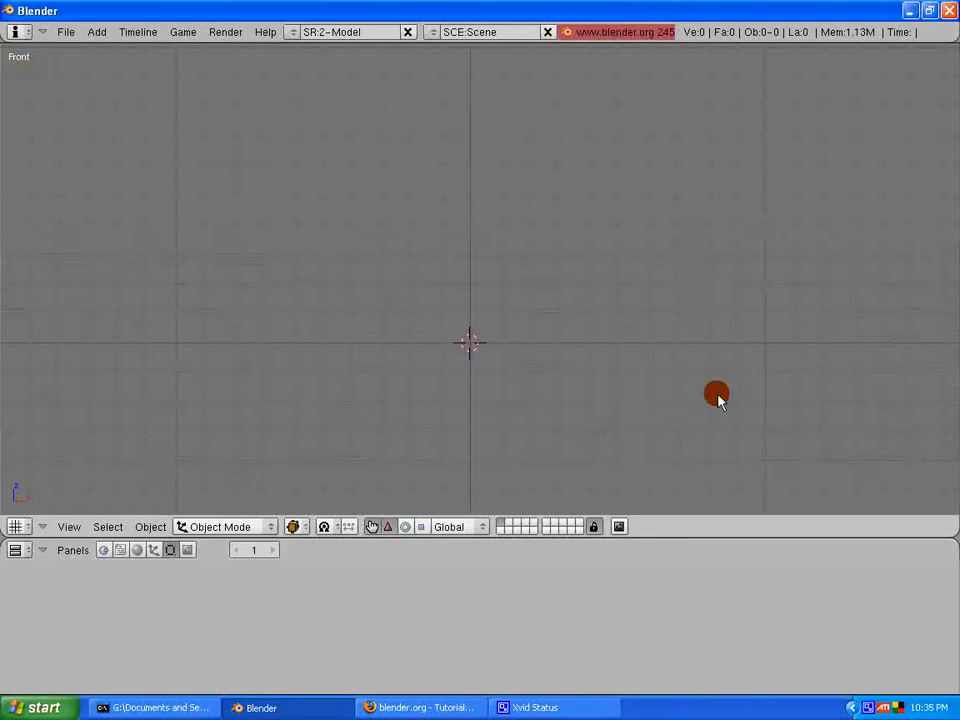
left_click_drag(716, 393, 259, 314)
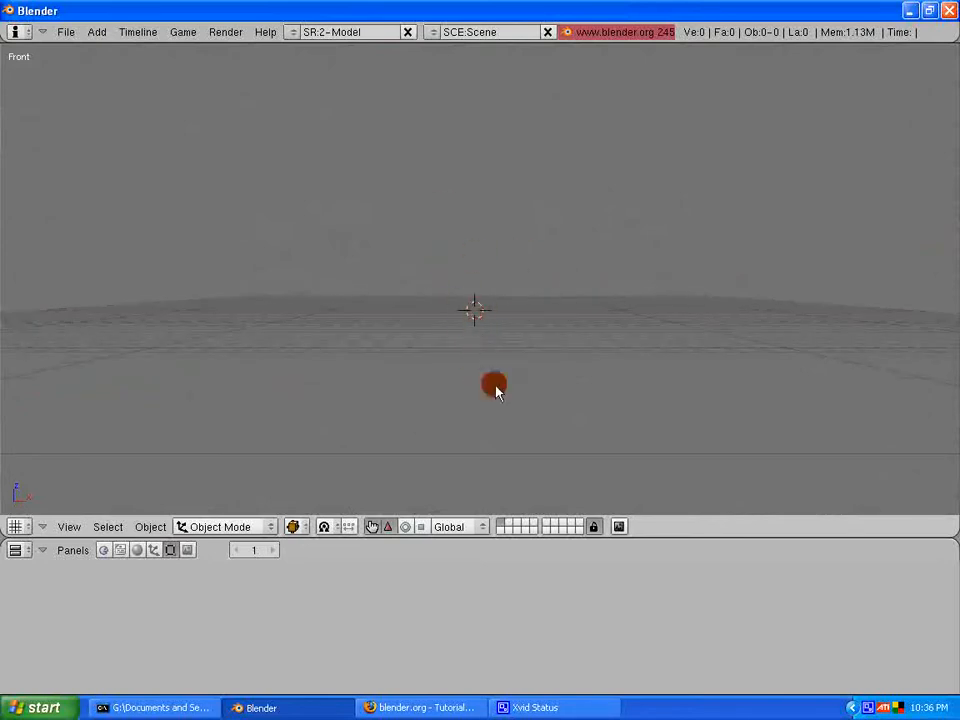
left_click_drag(495, 385, 498, 318)
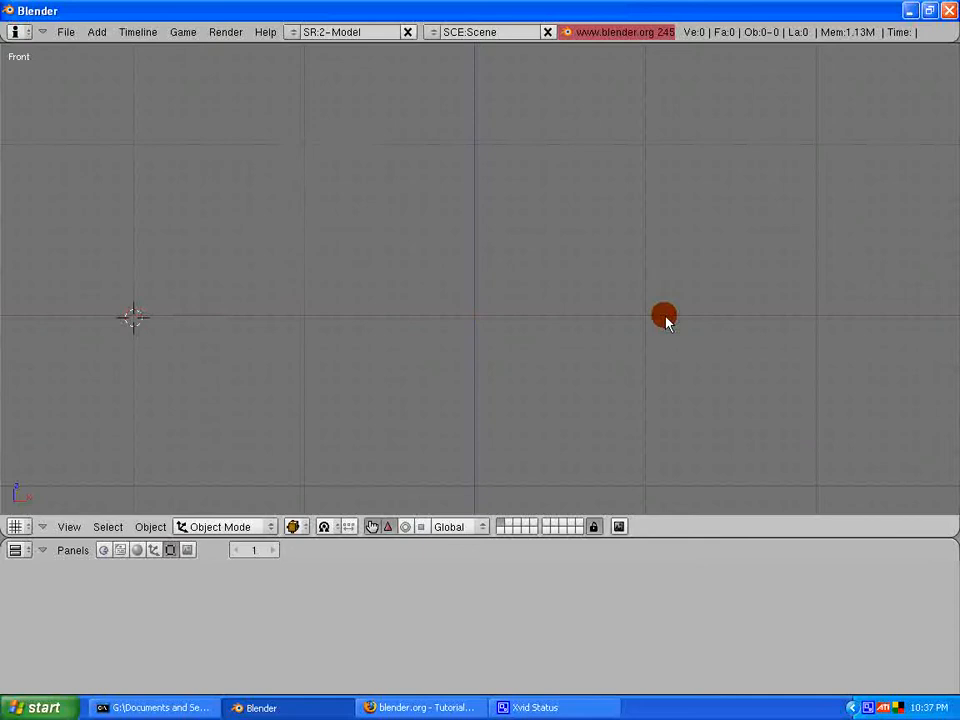
Move the 3D cursor to several spots, finishing at the lower left below the axis.
left_click_drag(665, 315, 815, 320)
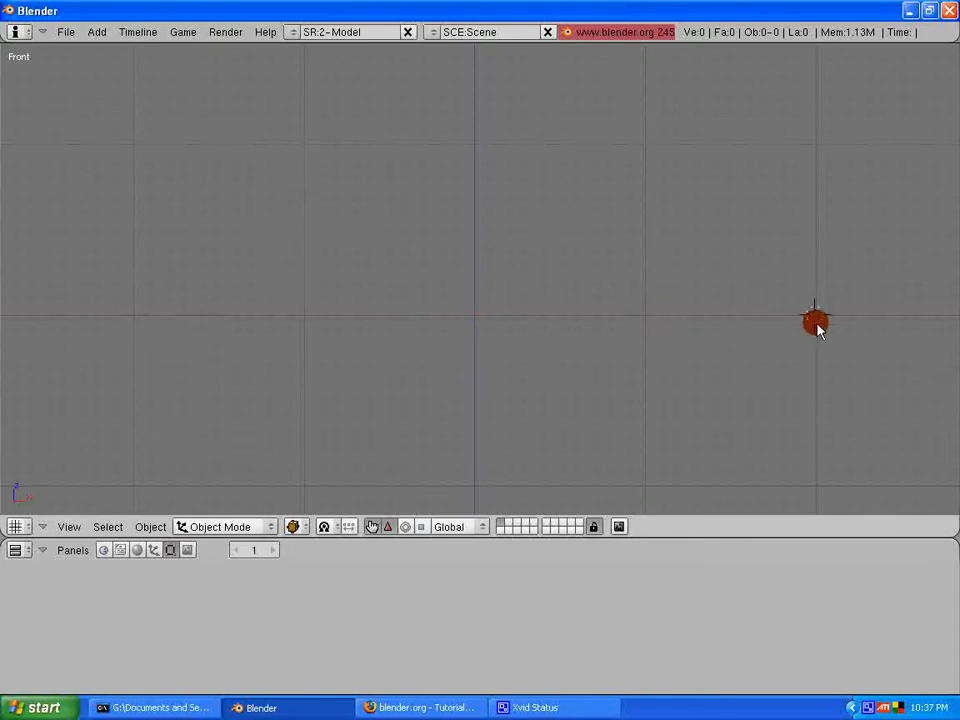
left_click_drag(815, 320, 610, 485)
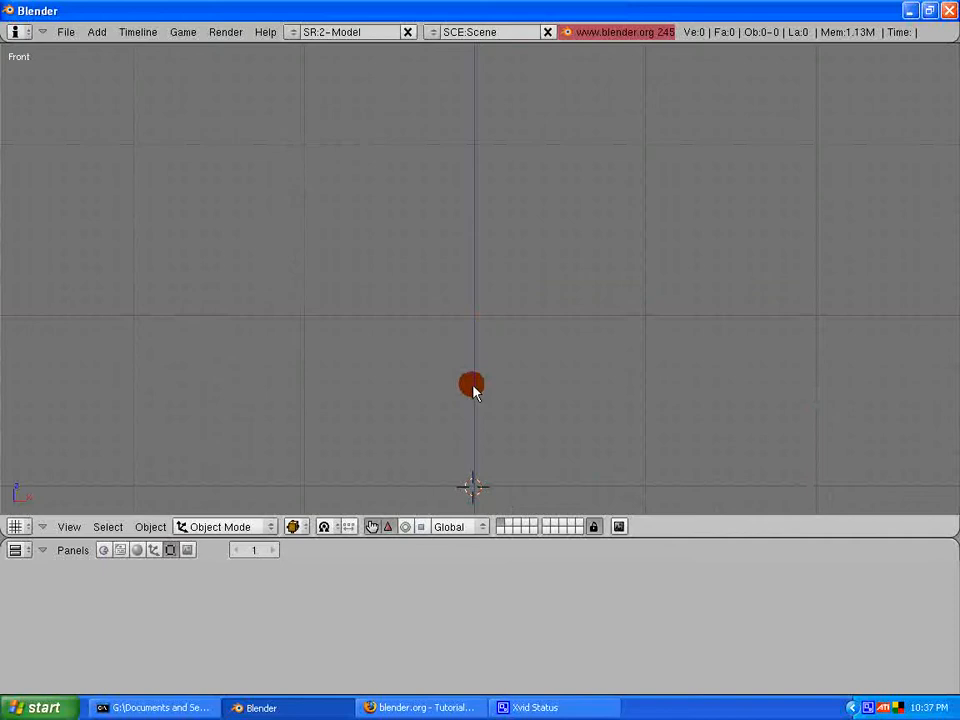
left_click_drag(472, 384, 697, 402)
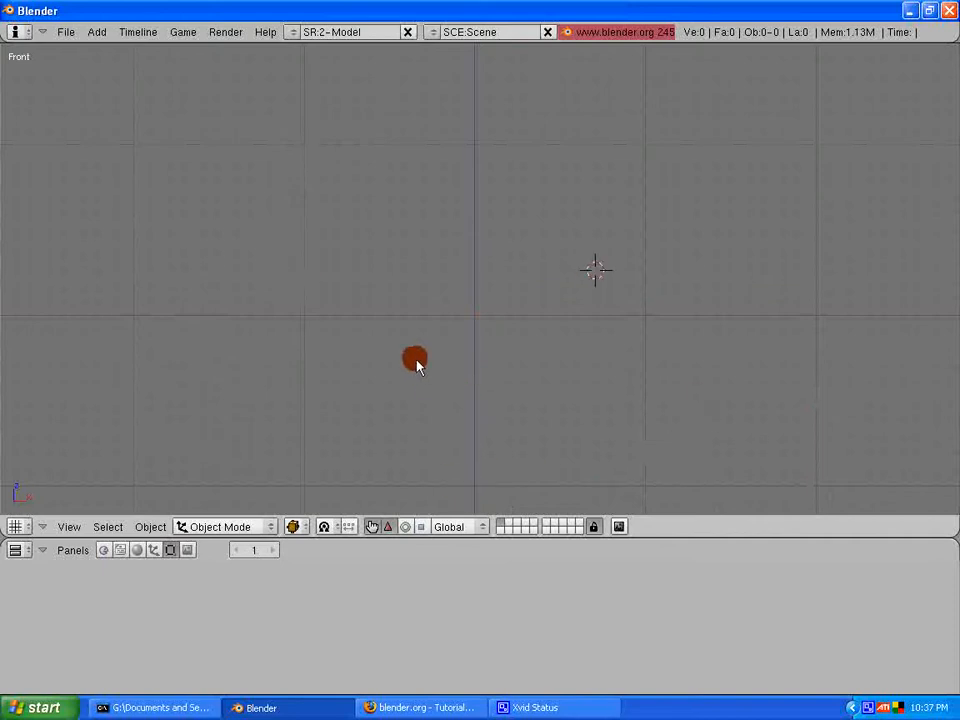
left_click_drag(415, 360, 313, 188)
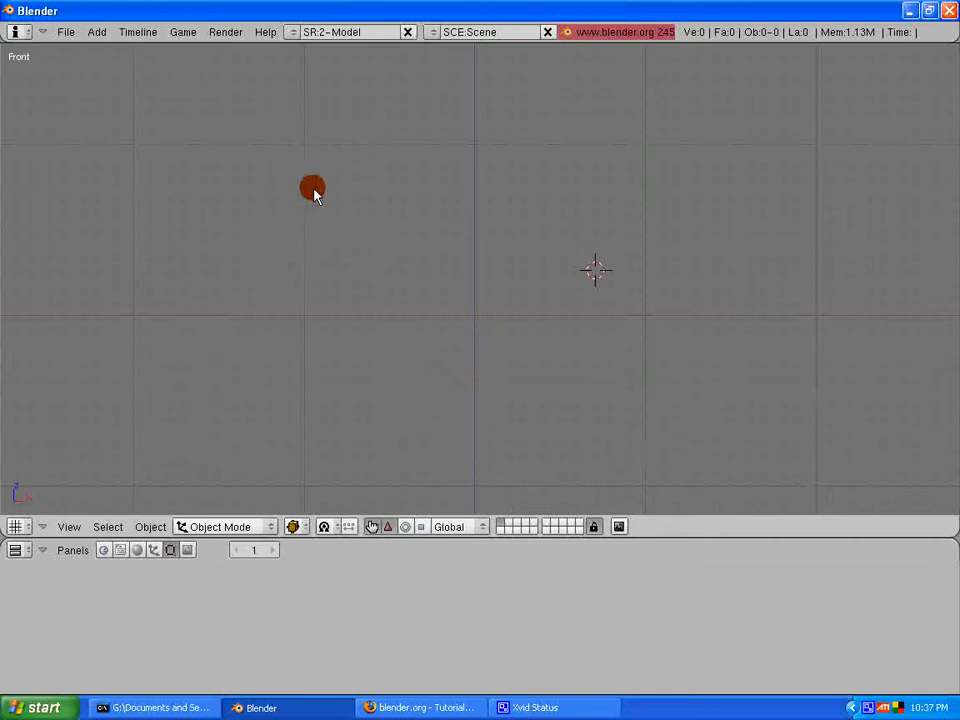
left_click_drag(313, 188, 605, 278)
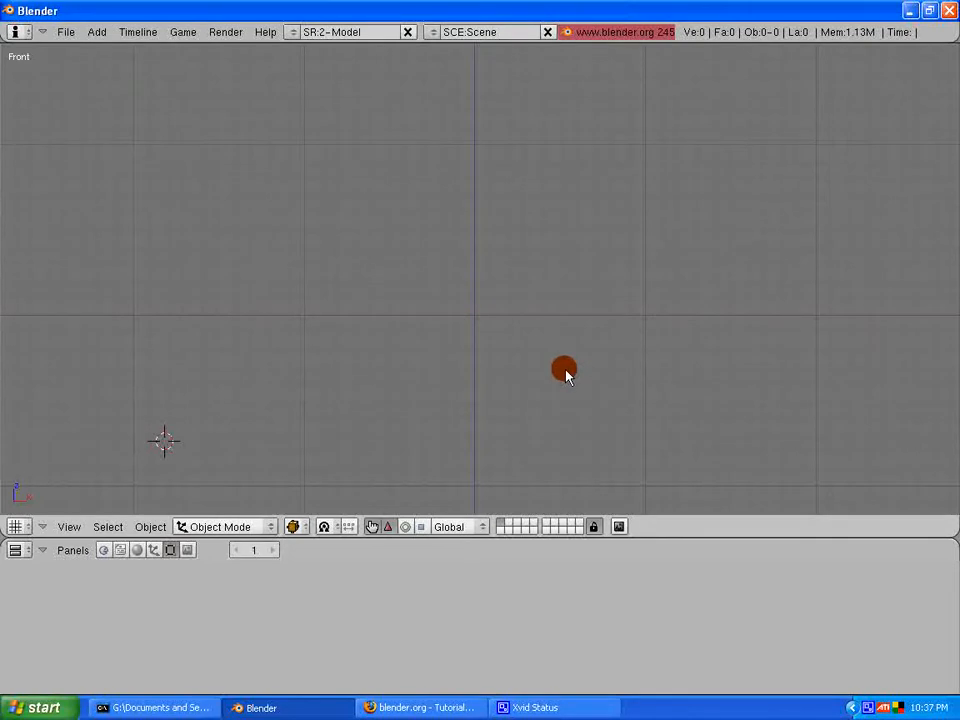
Place the 3D cursor on the horizontal X axis toward the left of the view.
left_click(475, 312)
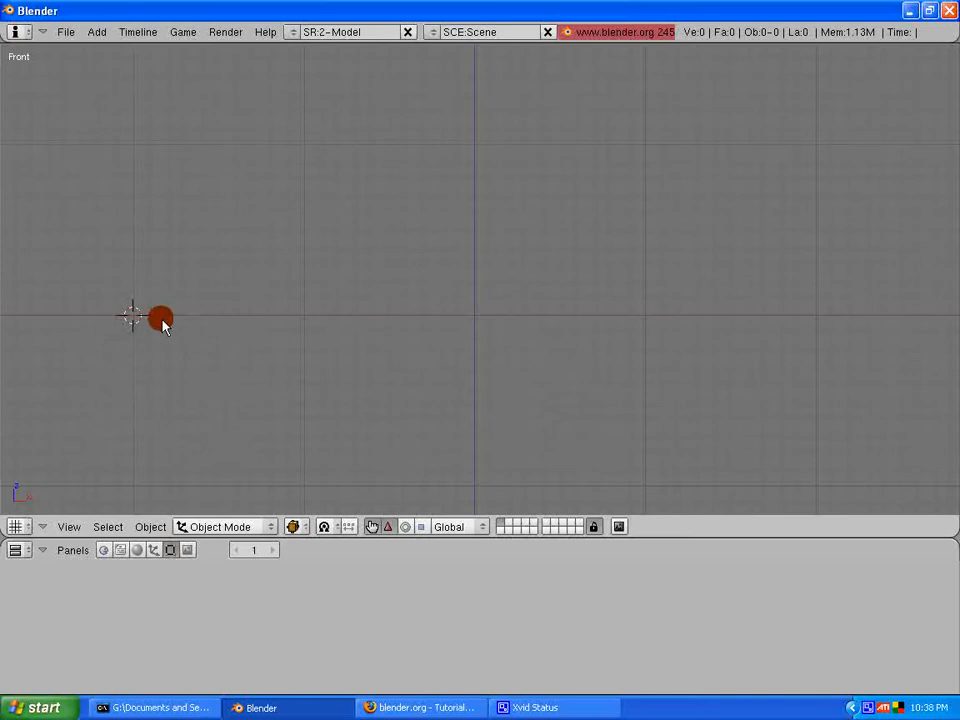
left_click(160, 320)
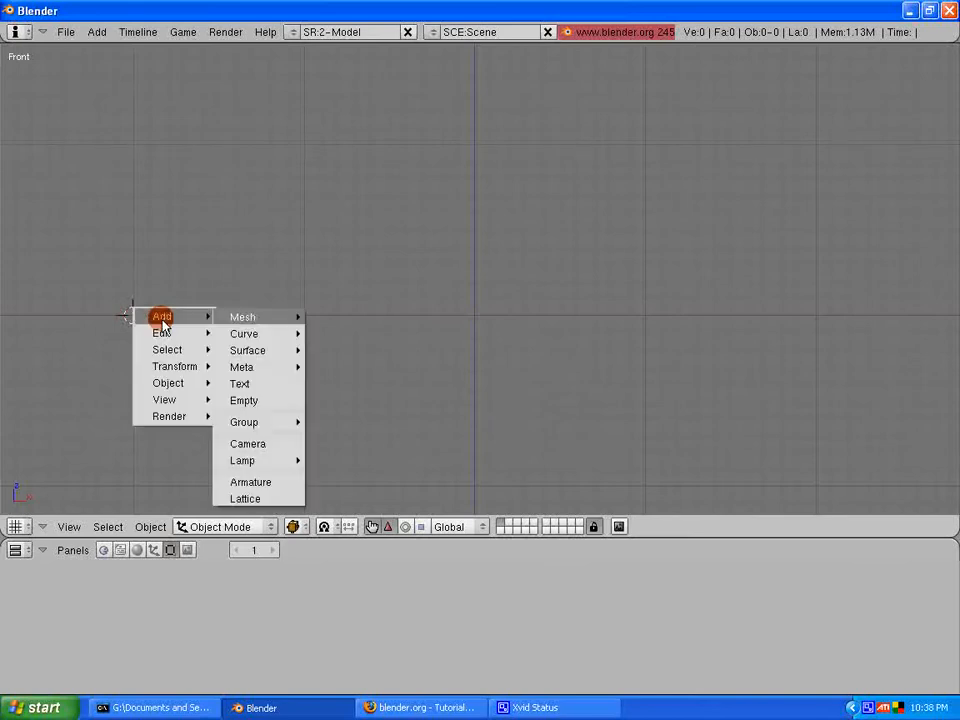
mouse_move(178, 330)
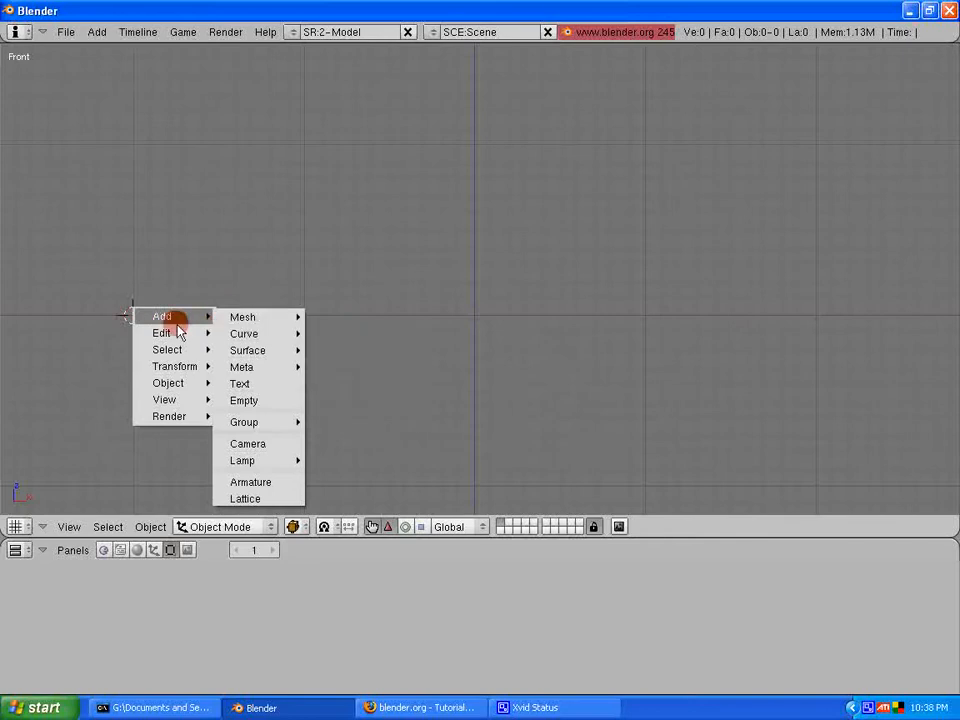
mouse_move(185, 333)
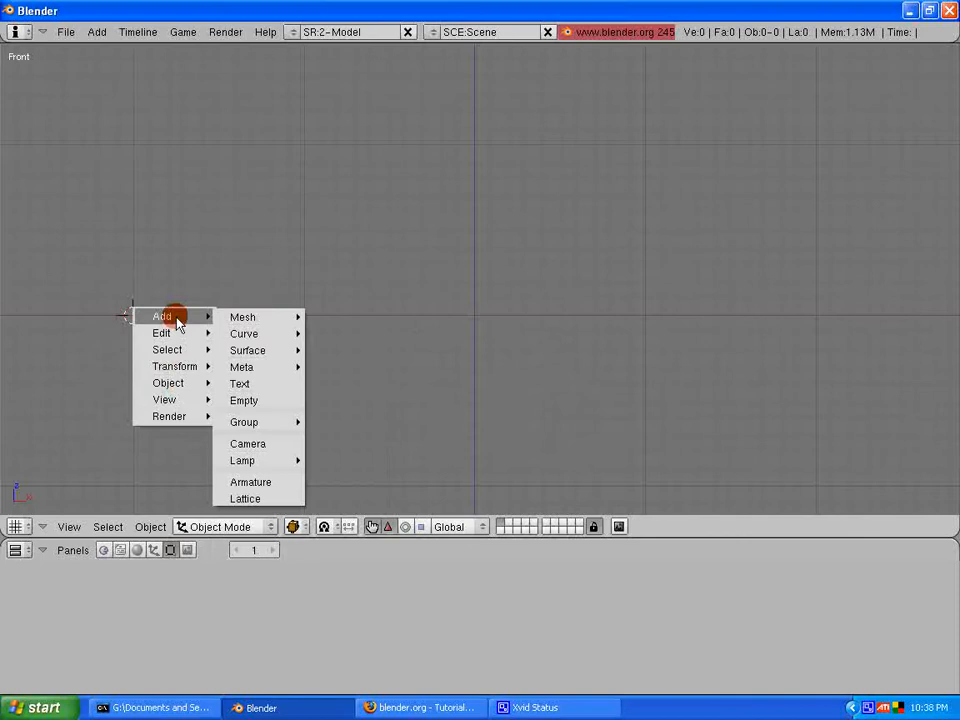
mouse_move(242, 317)
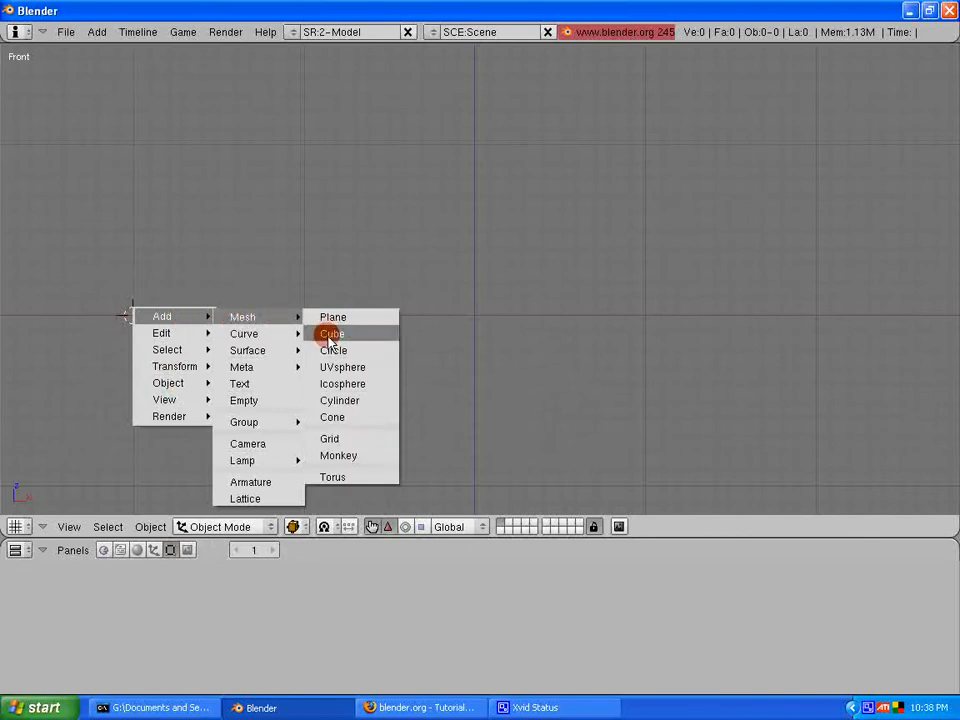
Add a Mesh > Cube to the empty front-view scene.
left_click(331, 333)
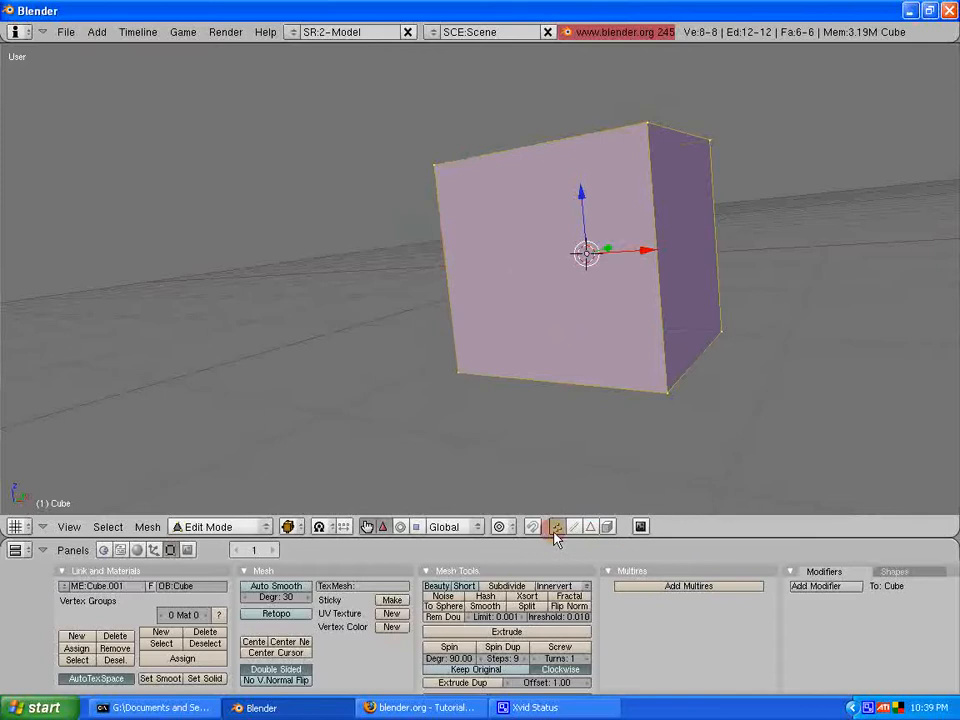
mouse_move(556, 526)
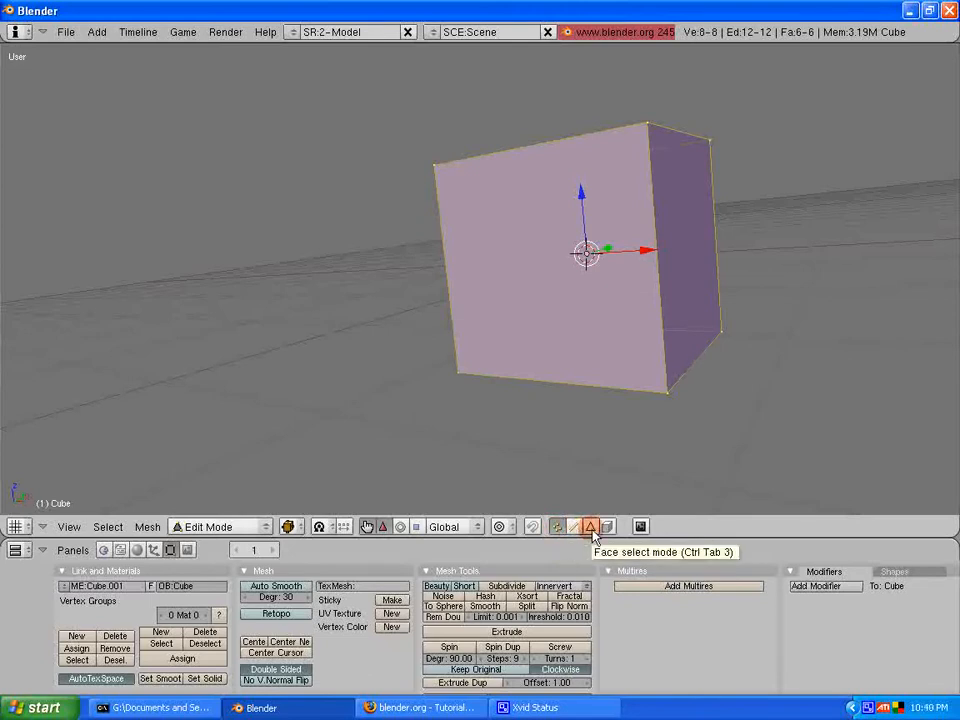
Maximize the 3D view with Ctrl+Up Arrow, hiding the mesh editing panels.
left_click(572, 526)
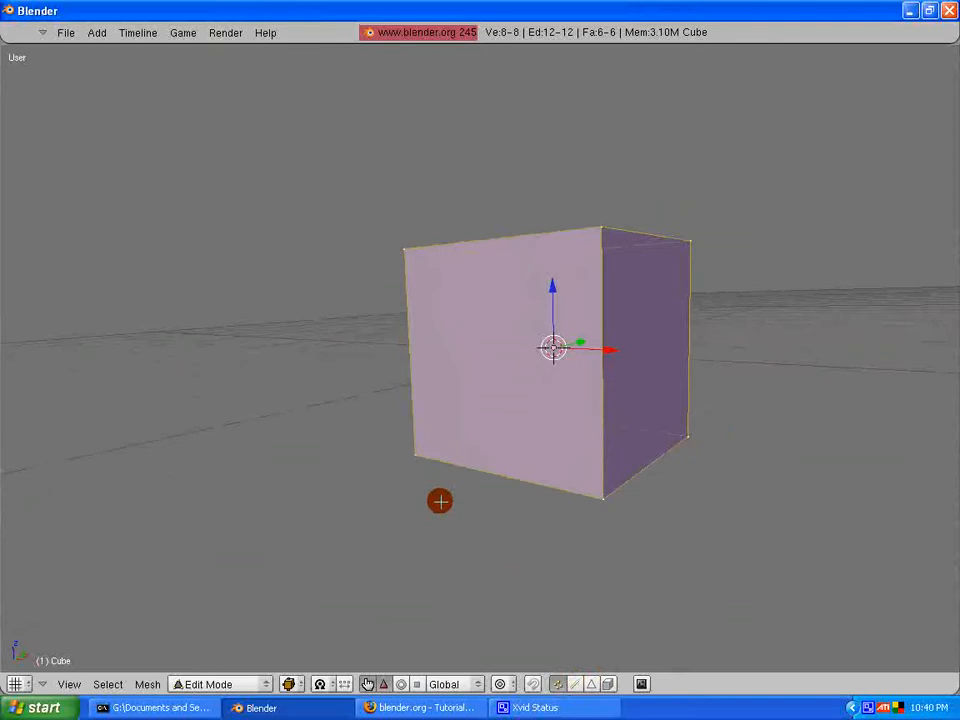
Reveal the User Preferences tabs and set the cube's select mode to faces.
left_click(439, 501)
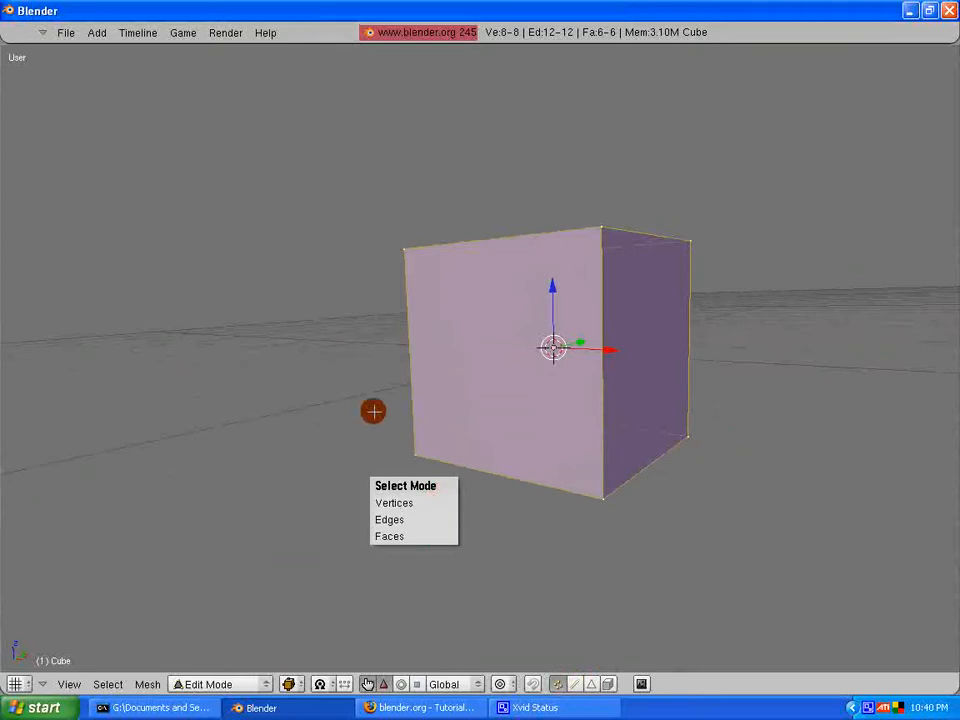
right_click(735, 682)
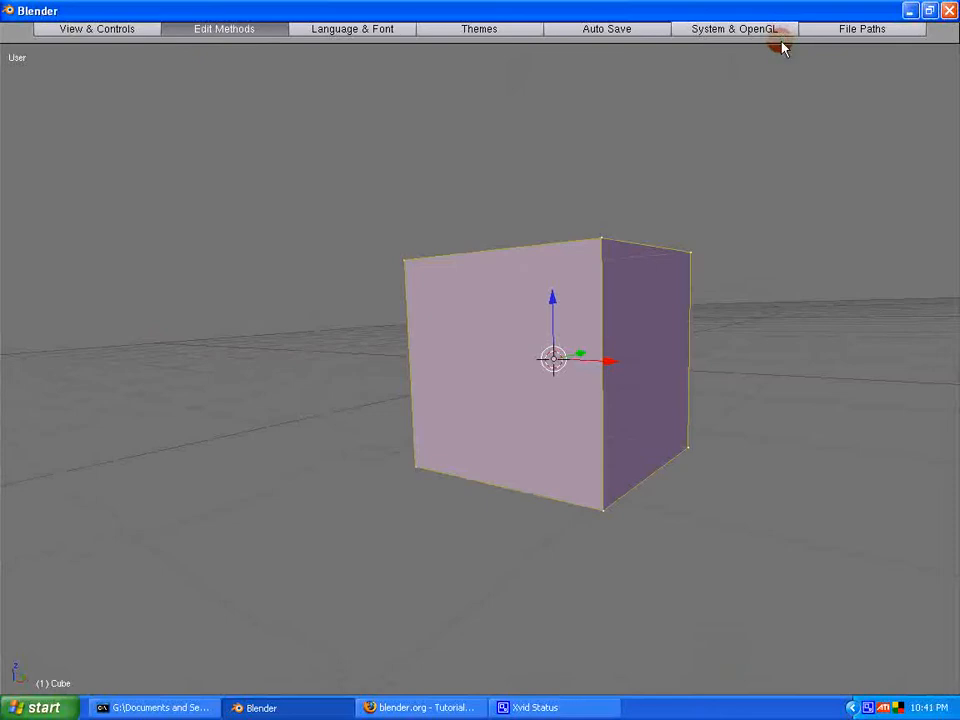
mouse_move(38, 48)
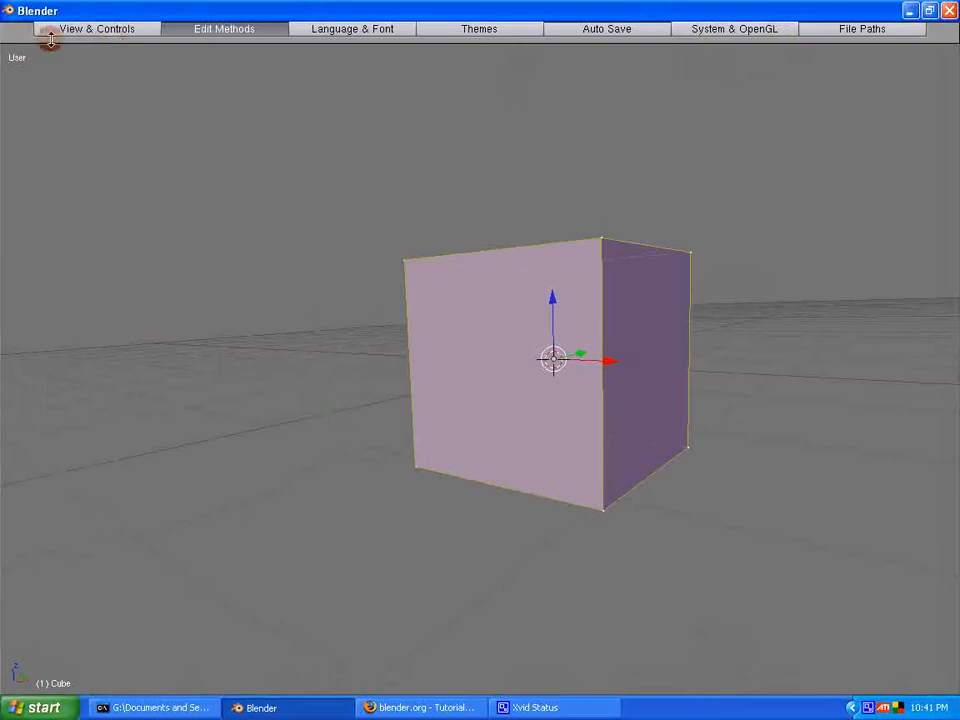
mouse_move(58, 48)
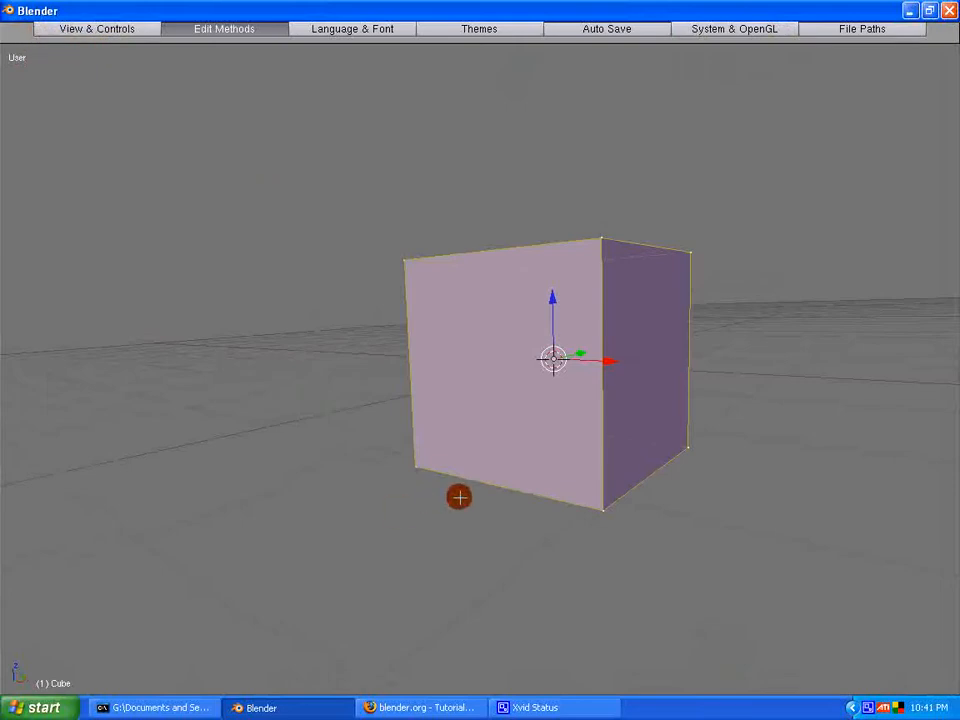
left_click(457, 496)
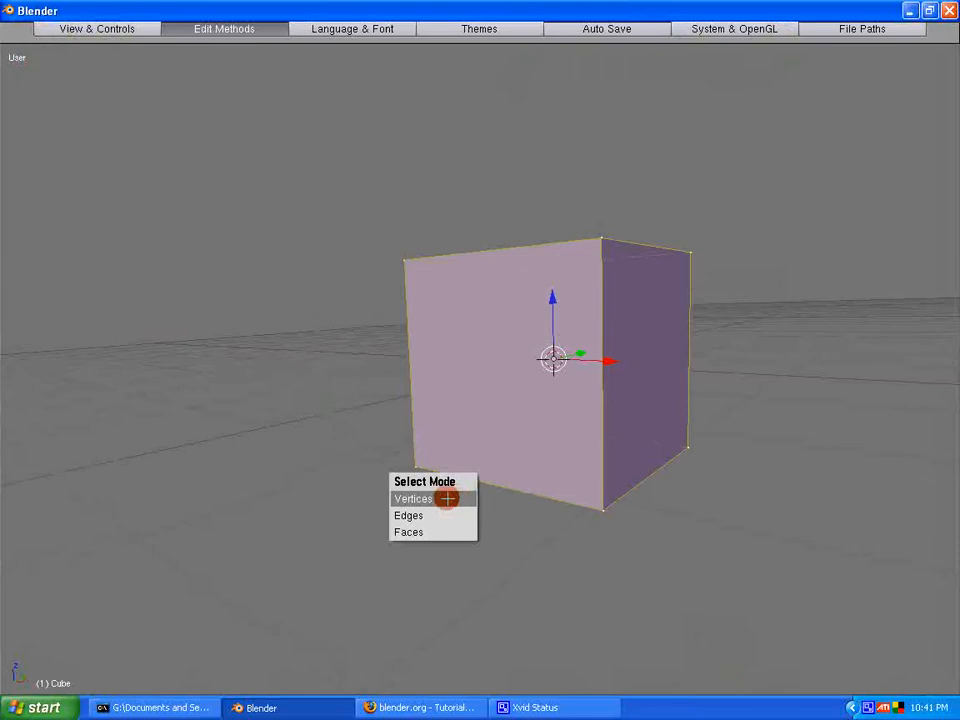
mouse_move(428, 531)
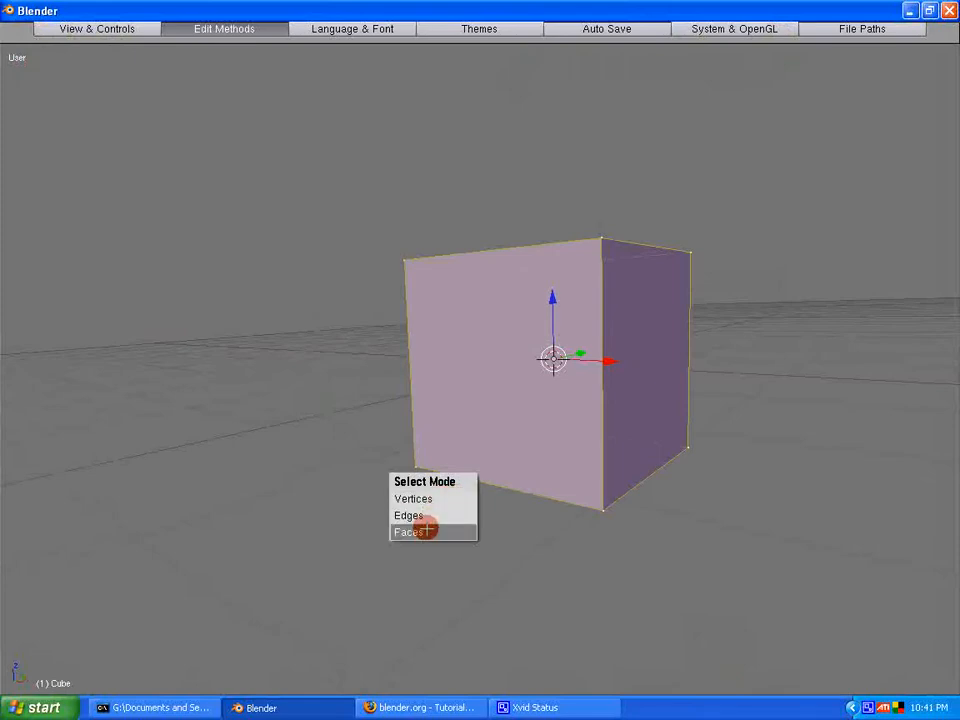
left_click(415, 531)
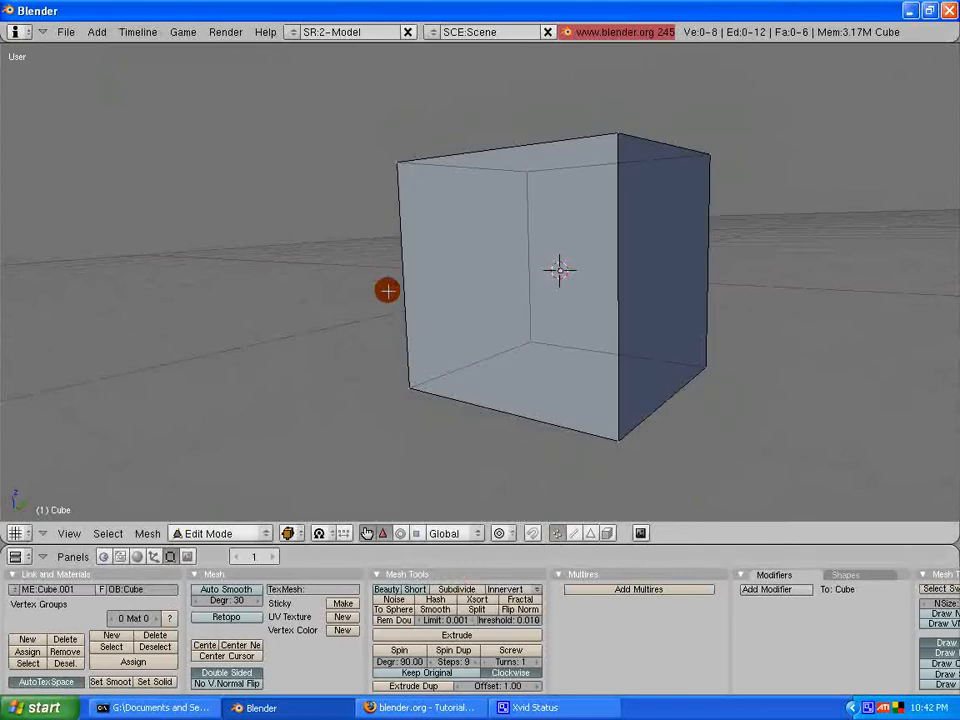
mouse_move(394, 158)
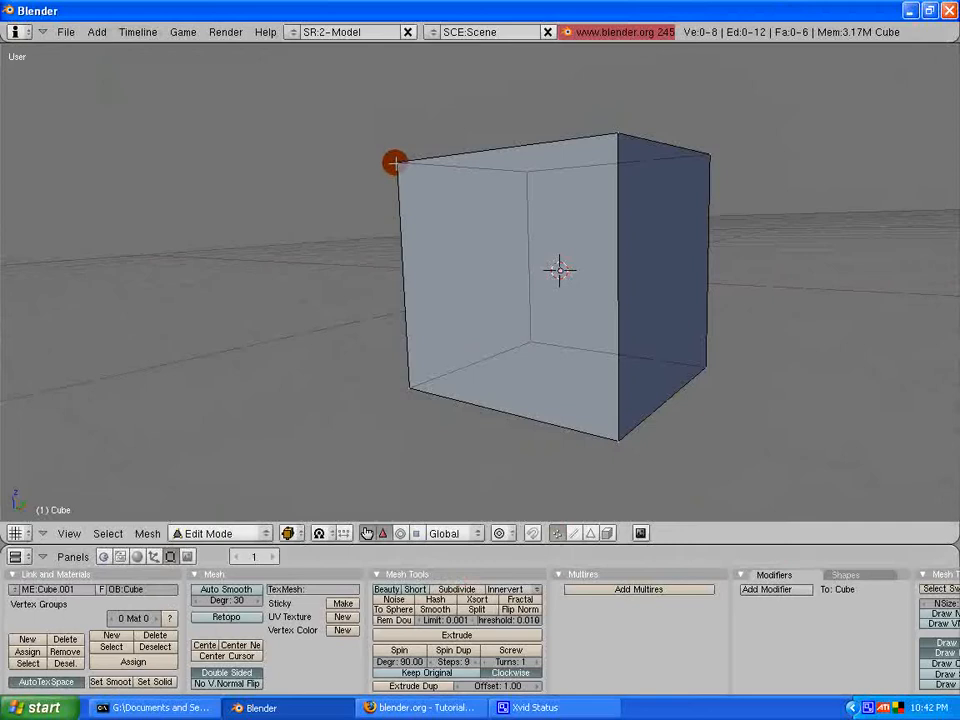
Select the cube's top-left corner vertex, then release it again.
left_click(395, 160)
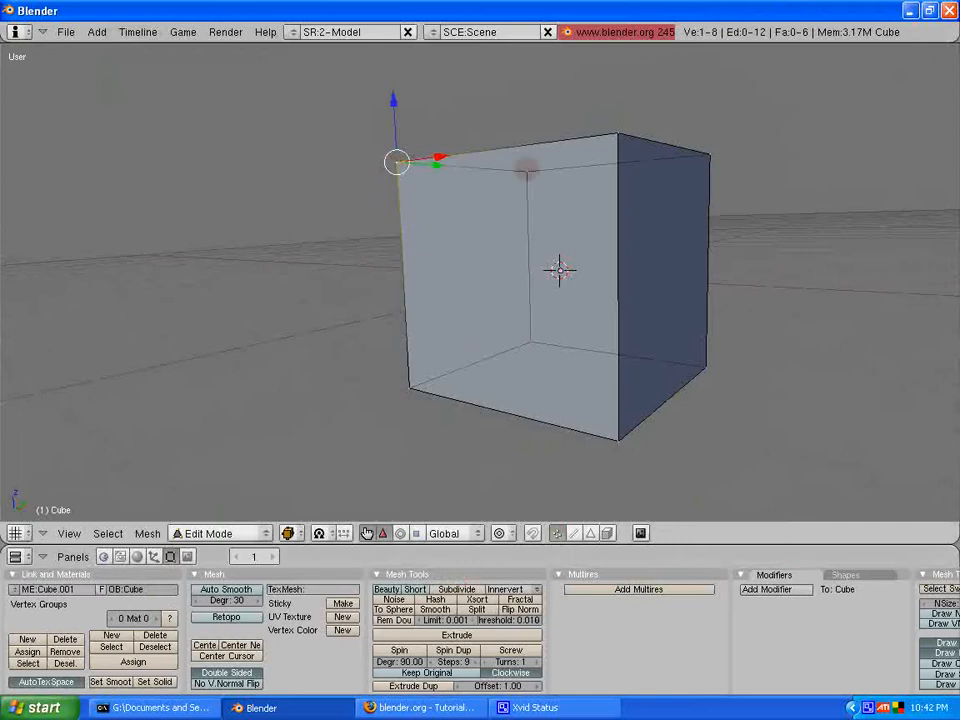
left_click(391, 160)
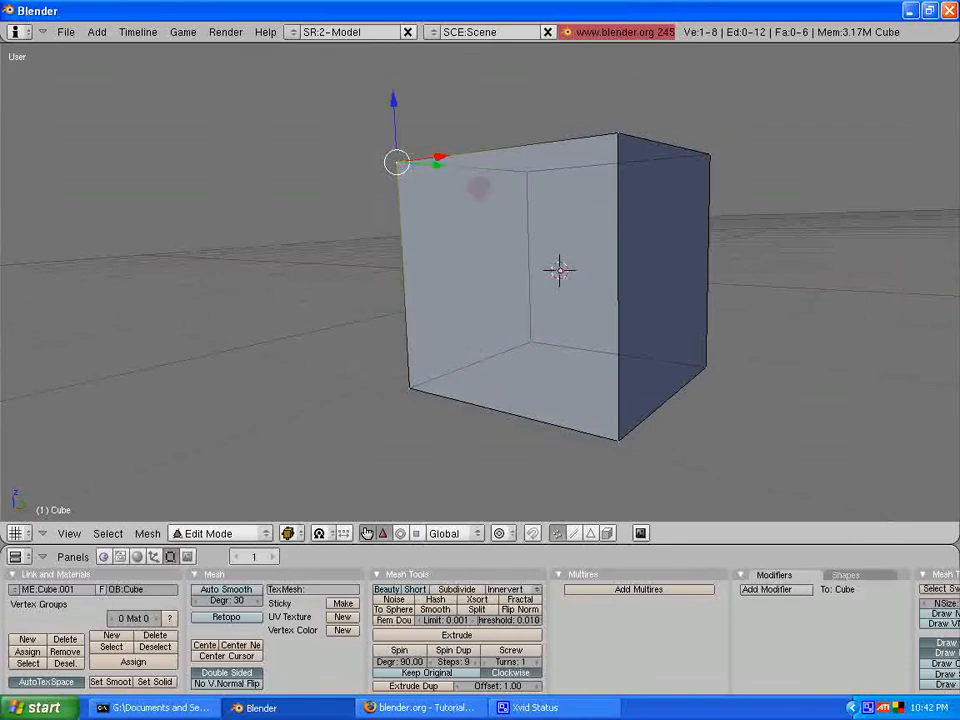
left_click(403, 386)
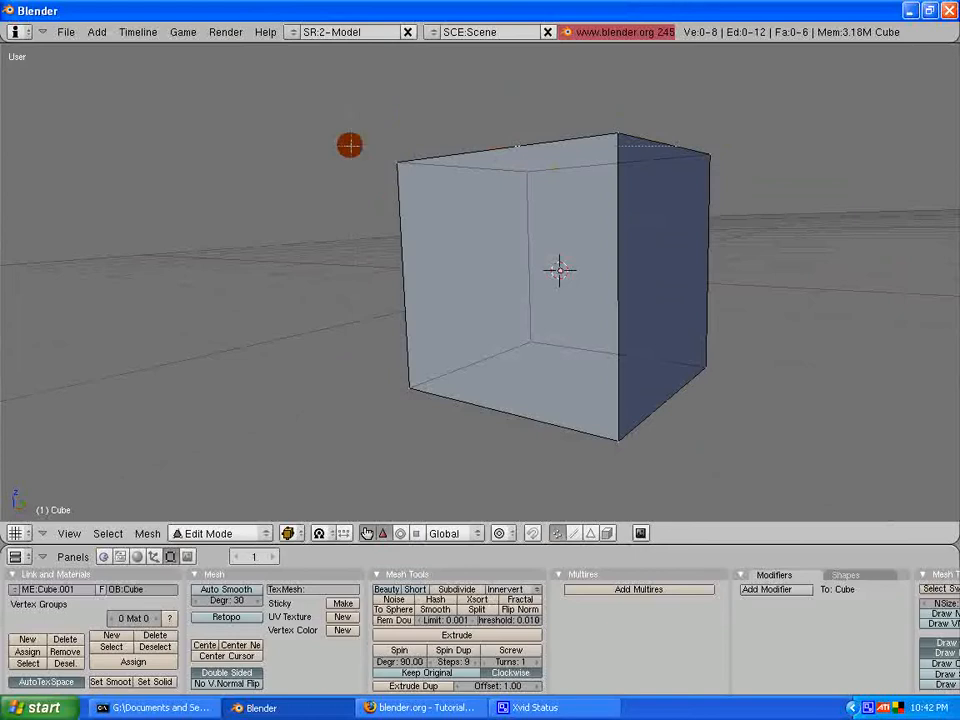
Undo the vertex selection and enter test_01.blend in the Desktop save browser.
left_click(365, 281)
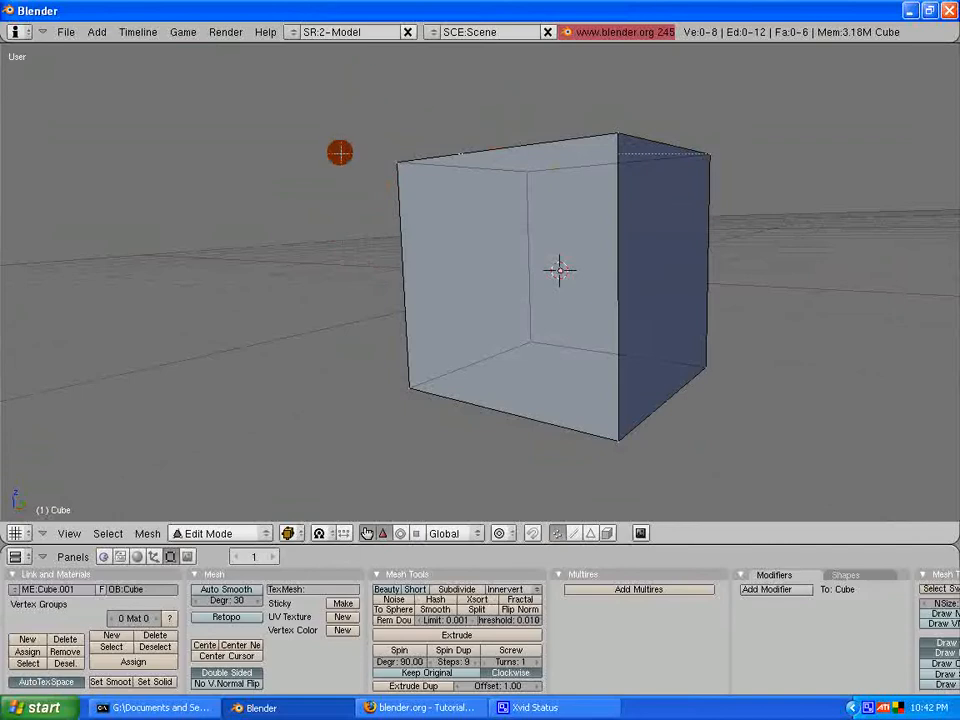
mouse_move(338, 120)
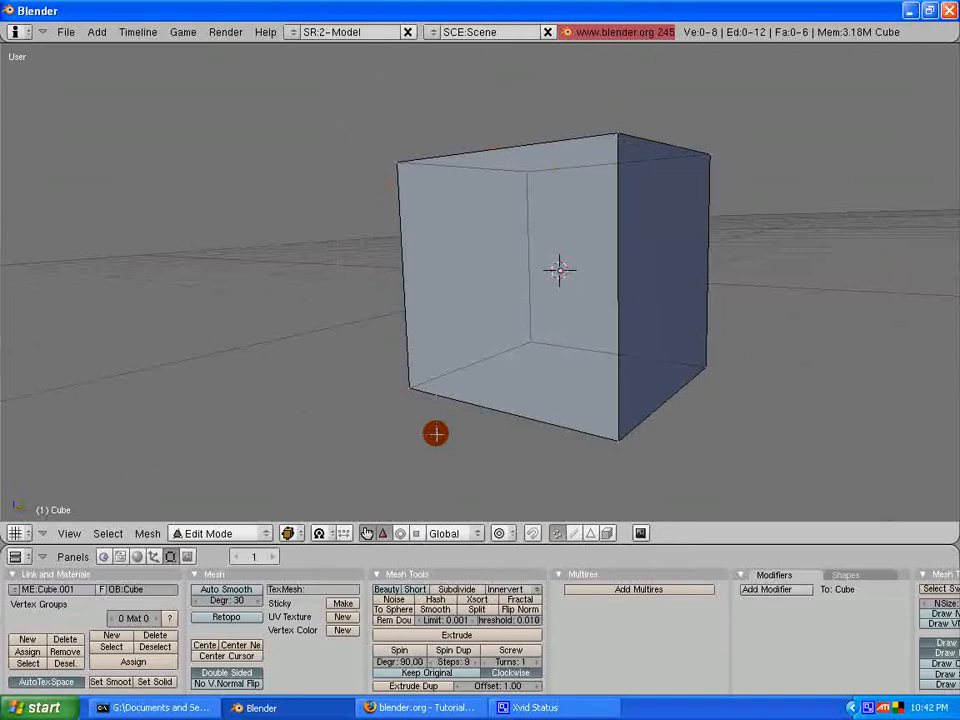
left_click(402, 278)
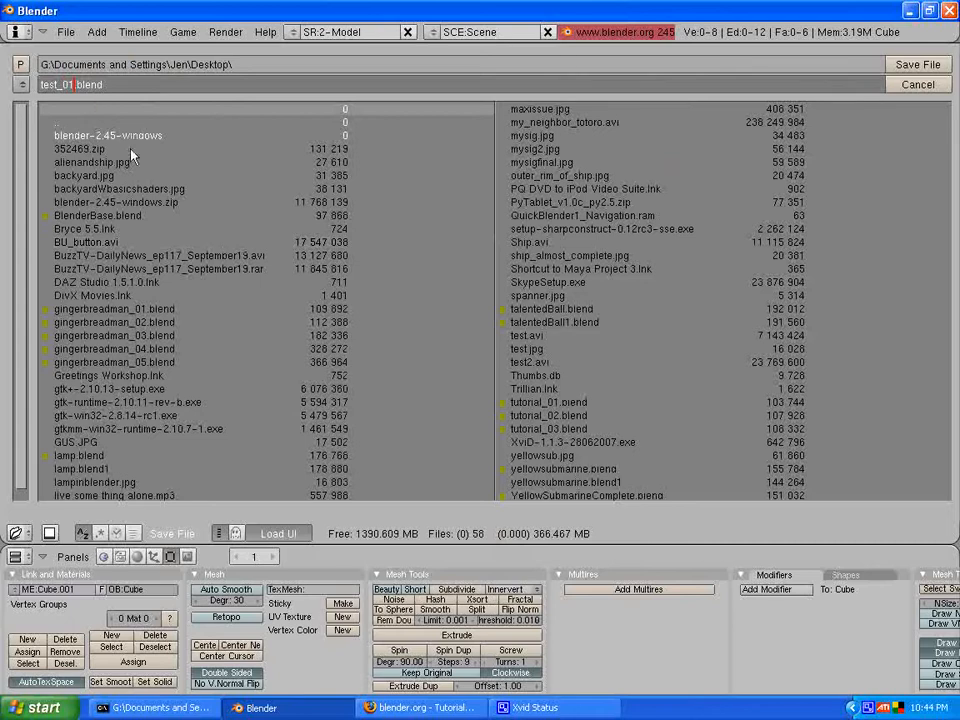
mouse_move(184, 186)
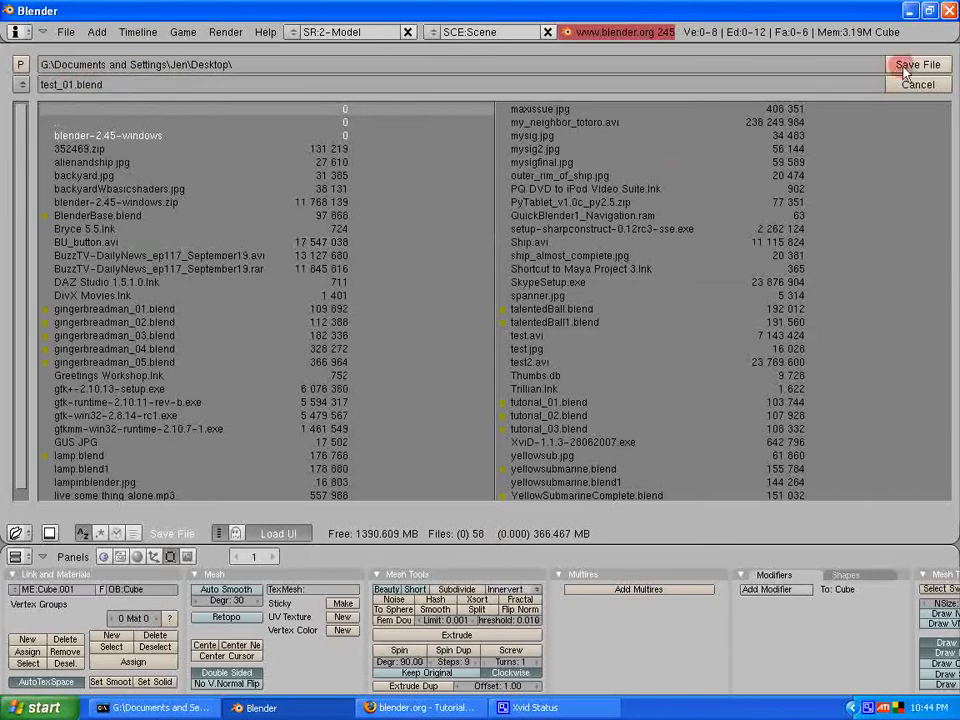
Save the scene to the Desktop as test_01.blend.
left_click(900, 64)
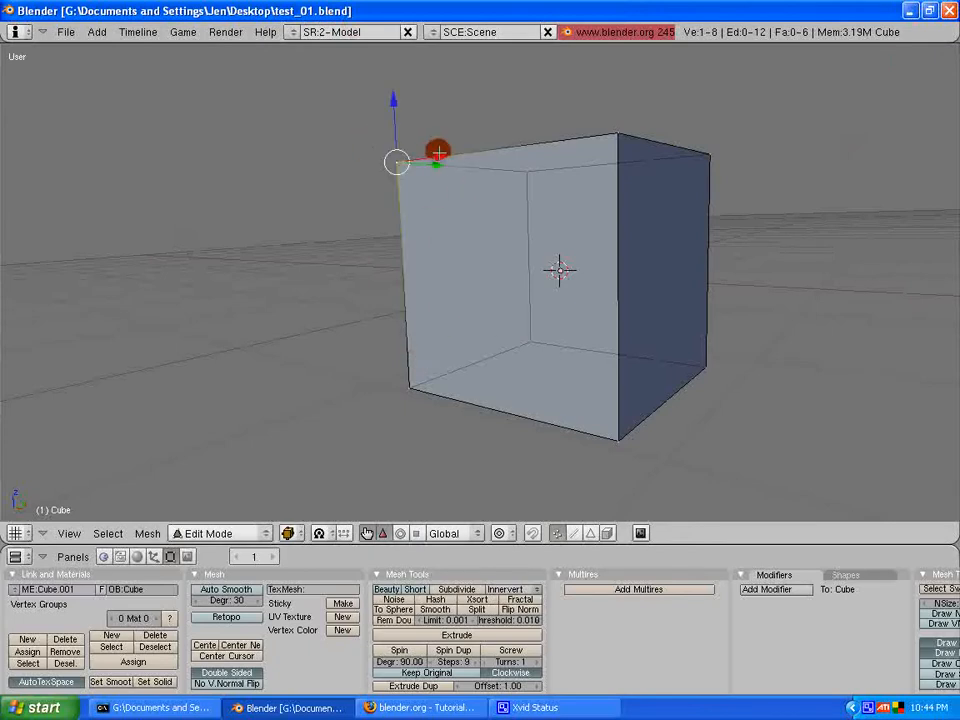
Save the scene to the Desktop as test_02.blend.
left_click_drag(438, 152, 350, 172)
type("test_02.blend")
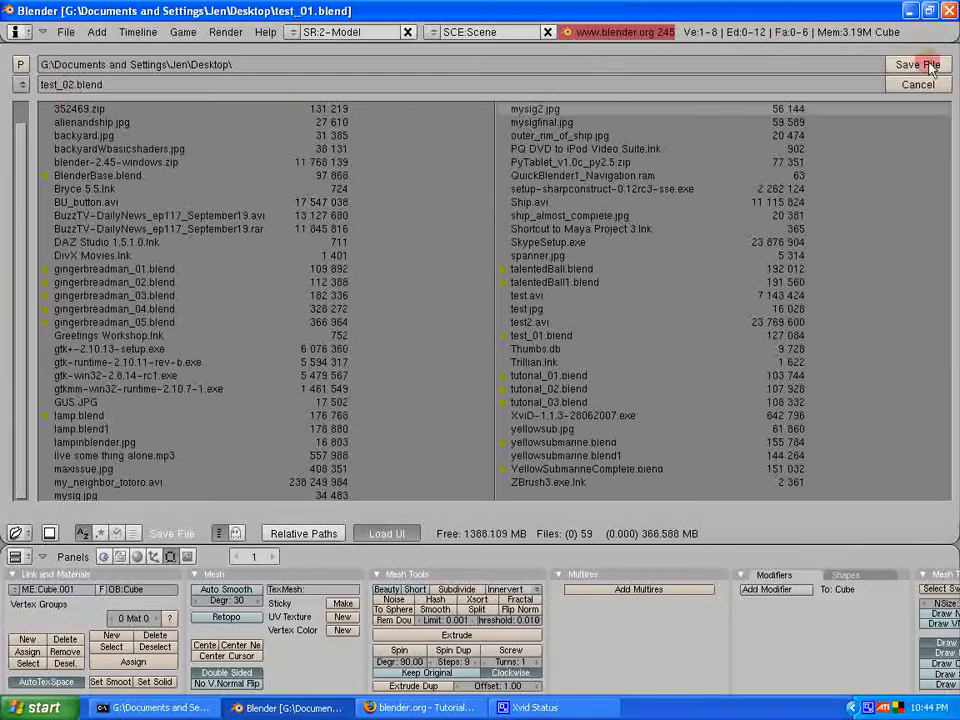
left_click(916, 64)
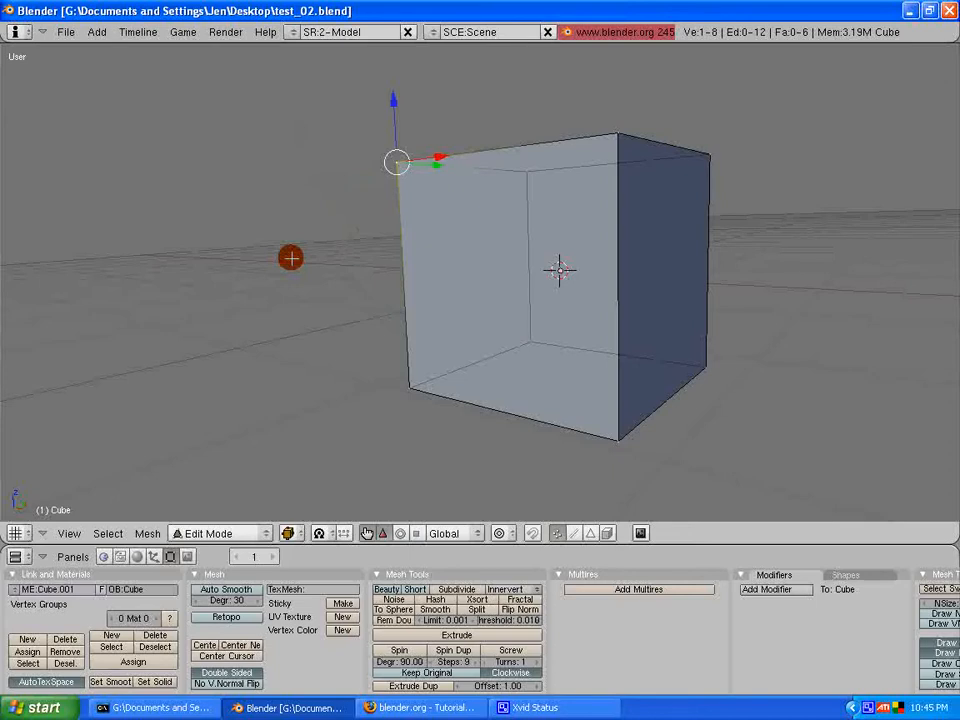
left_click_drag(395, 161, 303, 174)
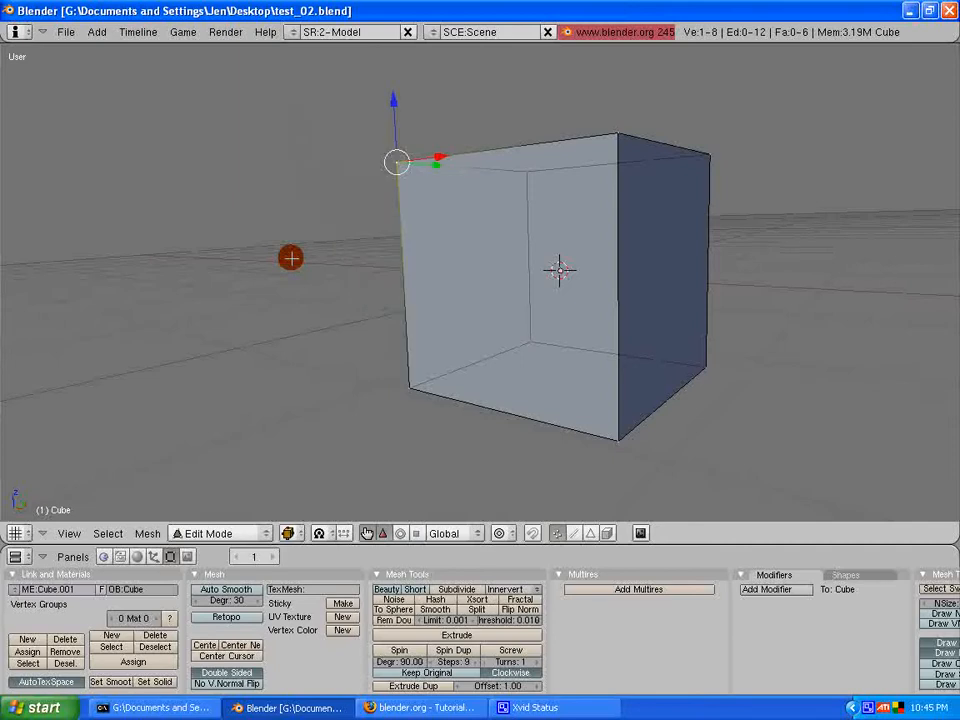
left_click_drag(397, 161, 303, 175)
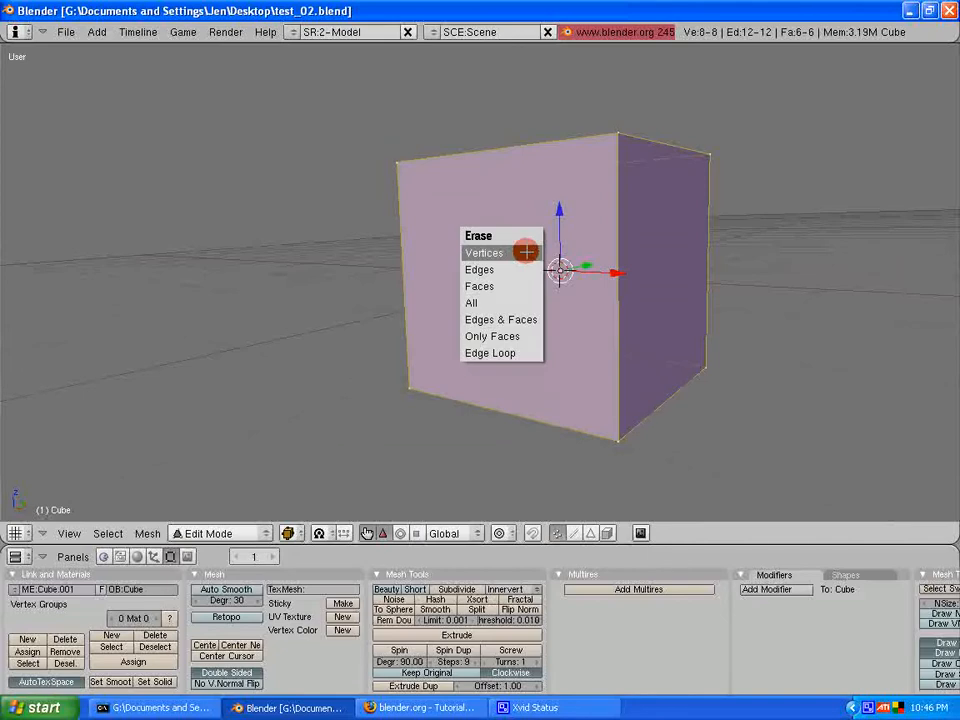
mouse_move(472, 302)
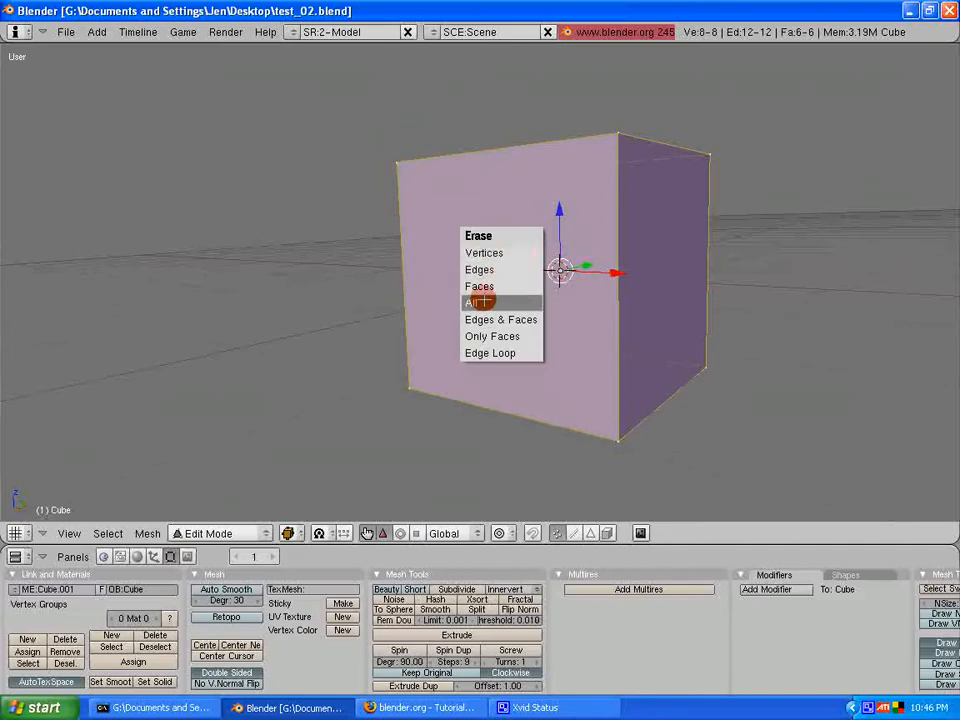
Erase all vertices, edges and faces of the cube mesh.
left_click(470, 302)
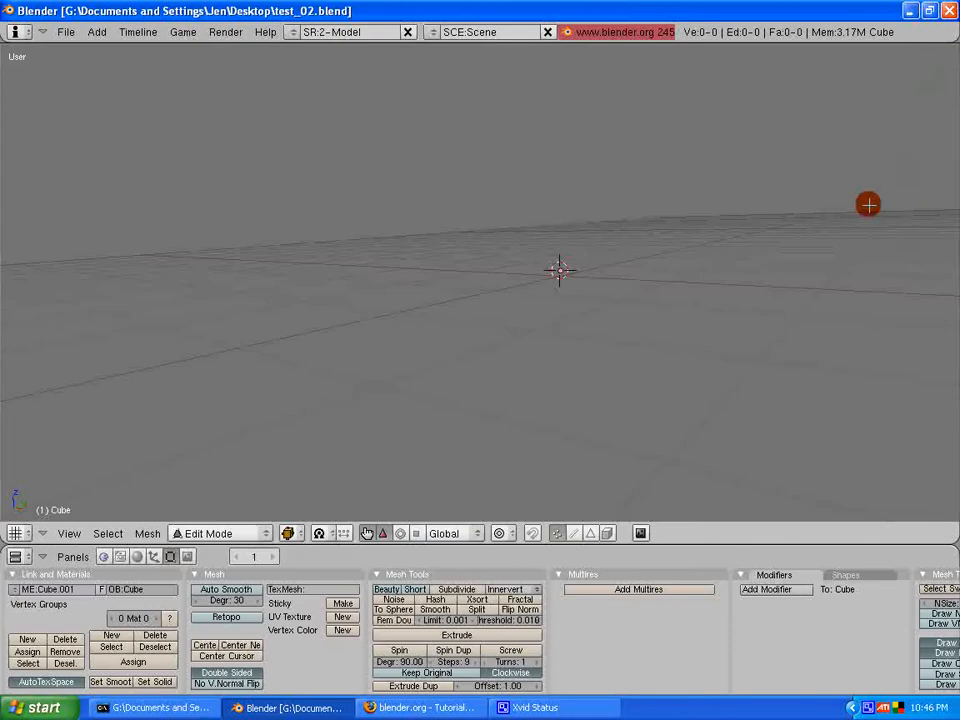
Switch to front view and return from Edit Mode to Object Mode.
key("KP1")
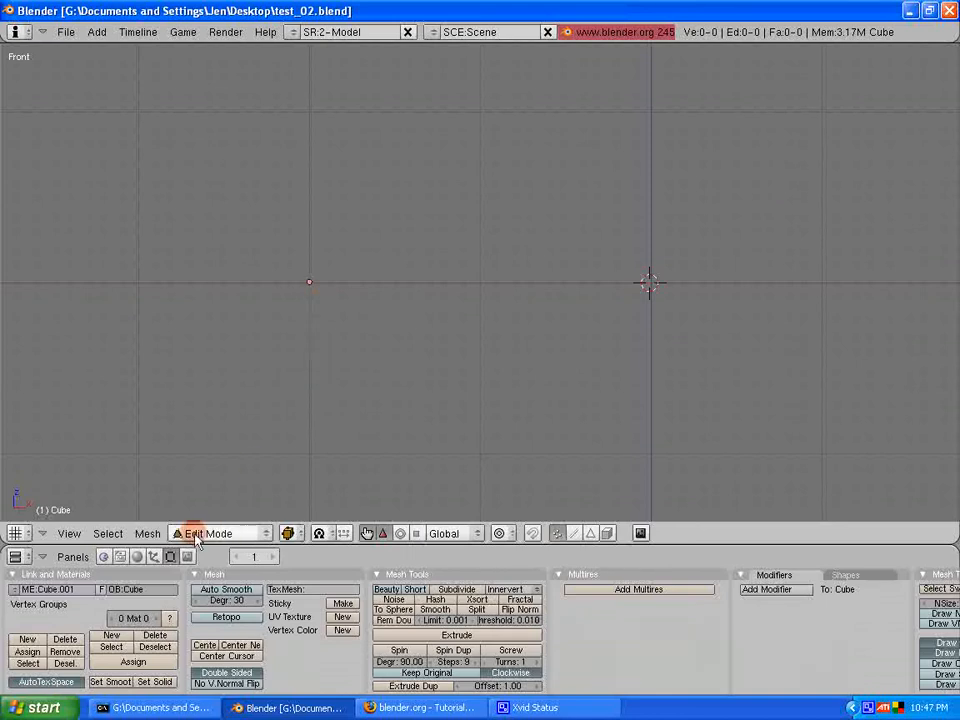
mouse_move(225, 534)
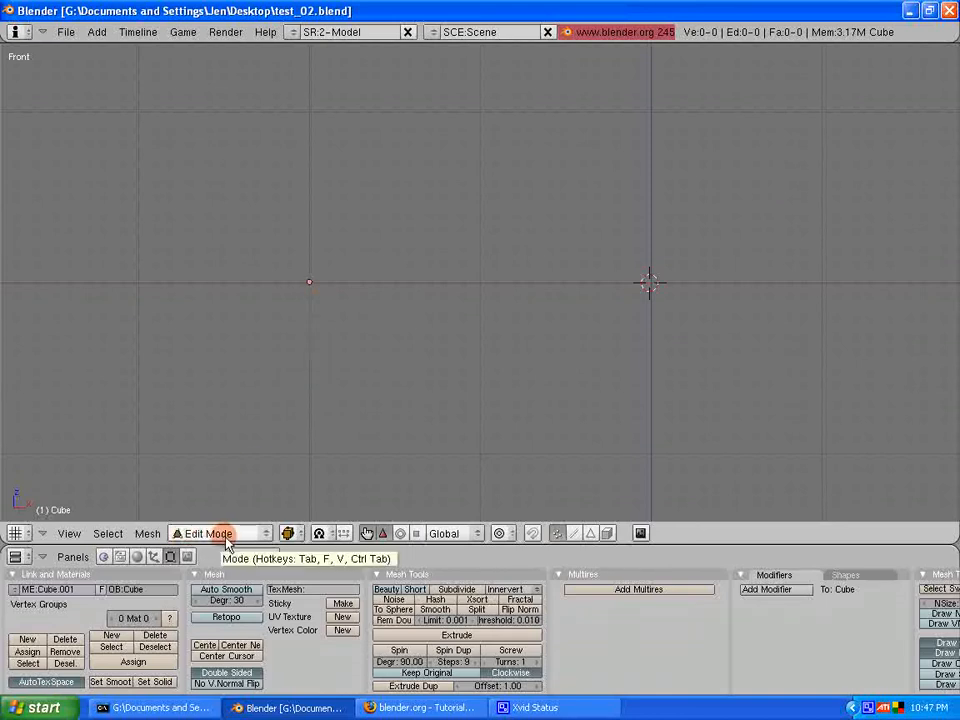
mouse_move(238, 536)
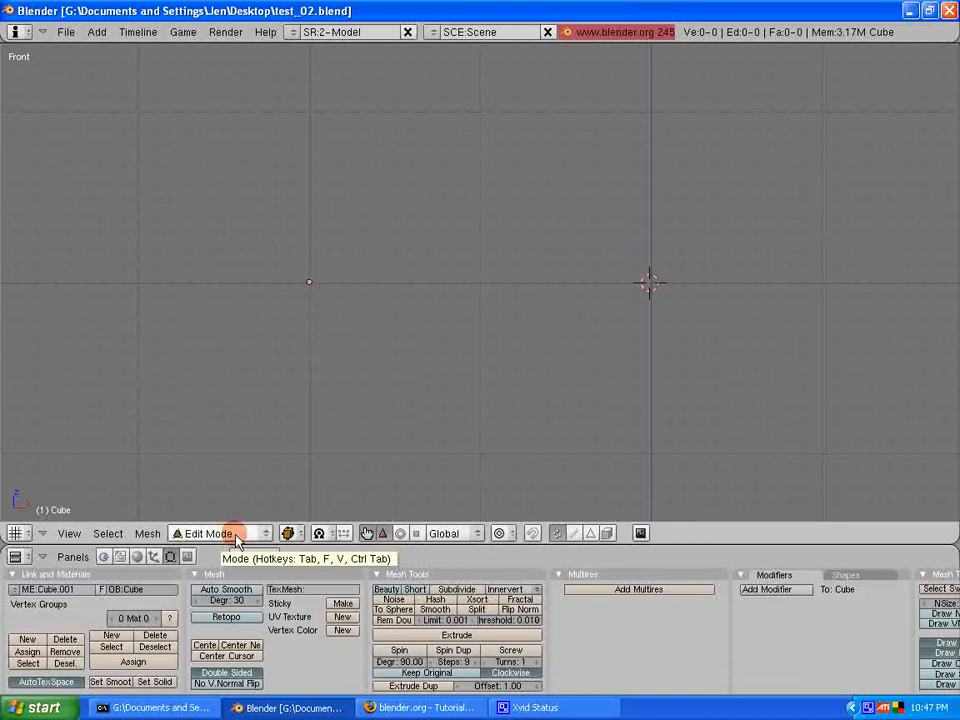
left_click(210, 533)
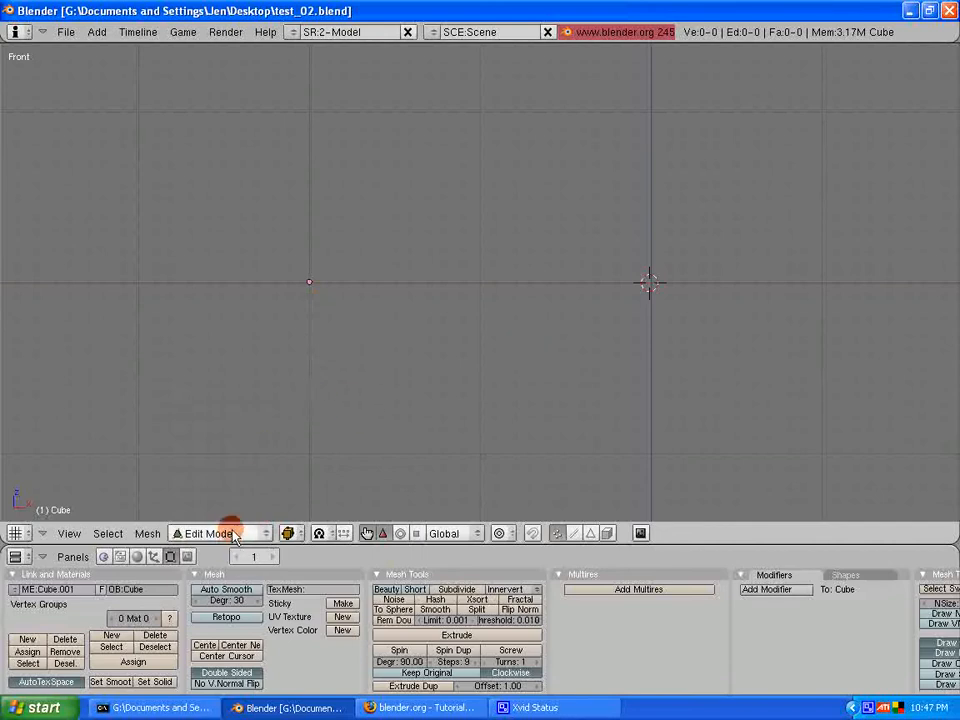
left_click(222, 533)
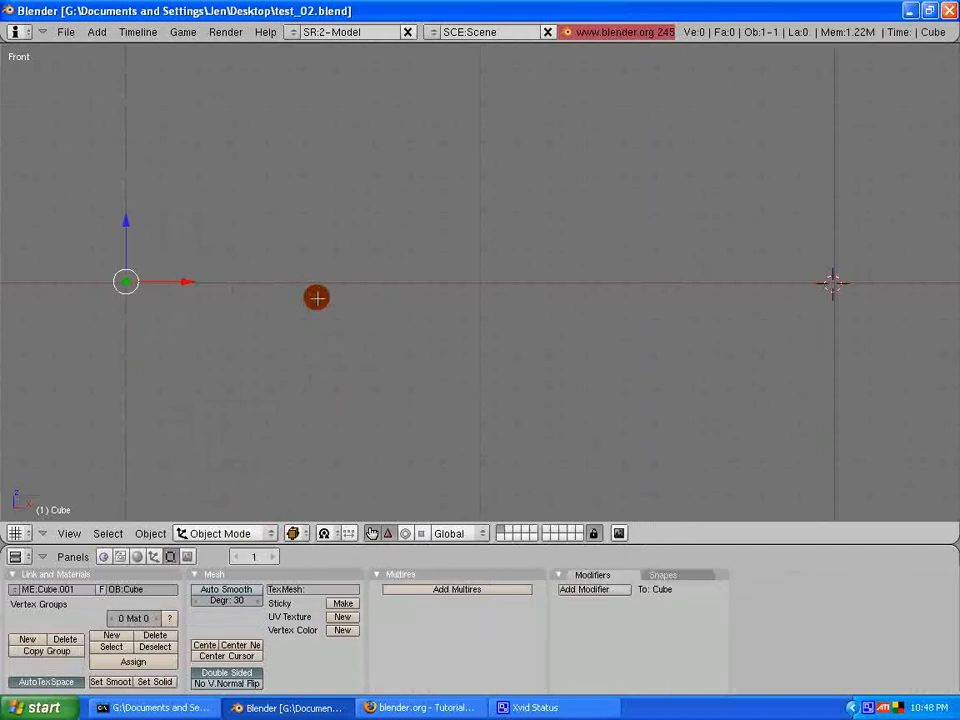
Erase the empty cube object and pan the view to centre the 3D cursor.
left_click_drag(317, 297, 169, 354)
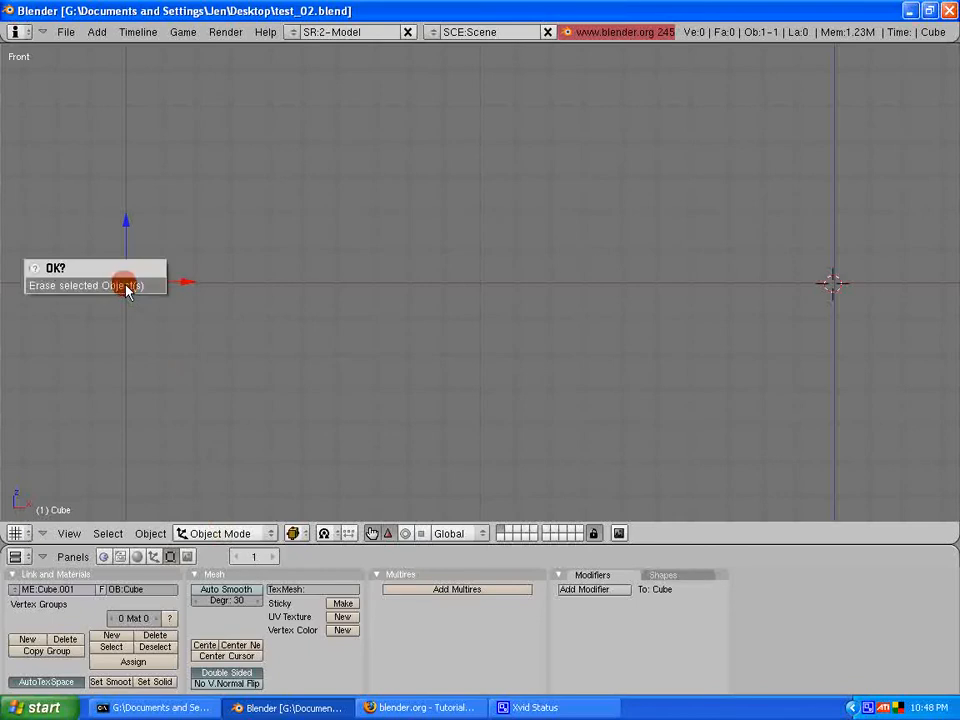
left_click(88, 285)
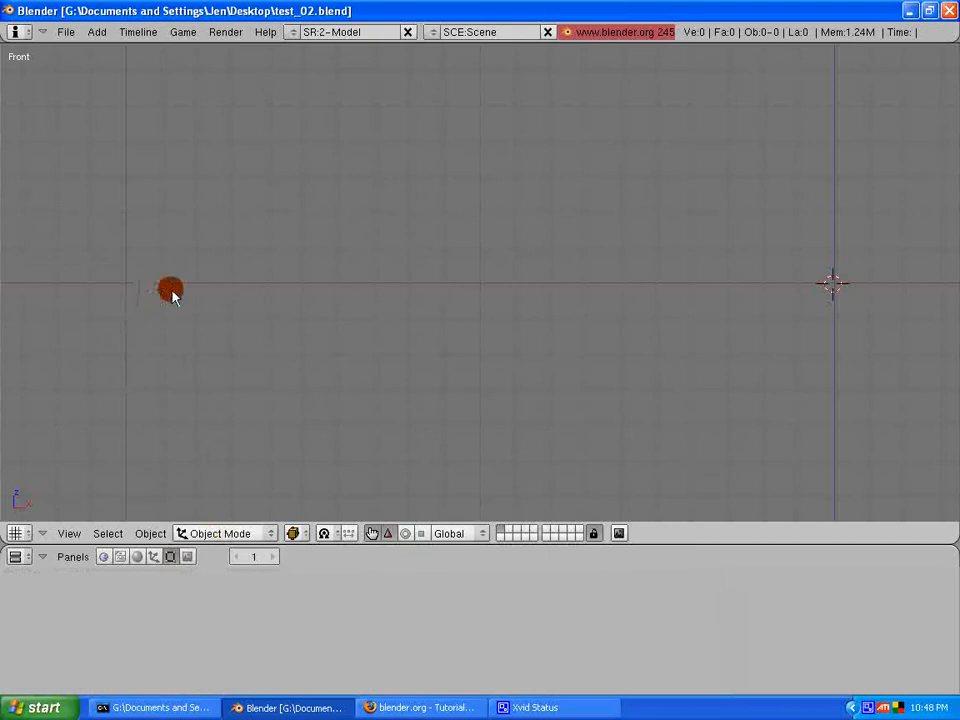
left_click_drag(170, 290, 610, 355)
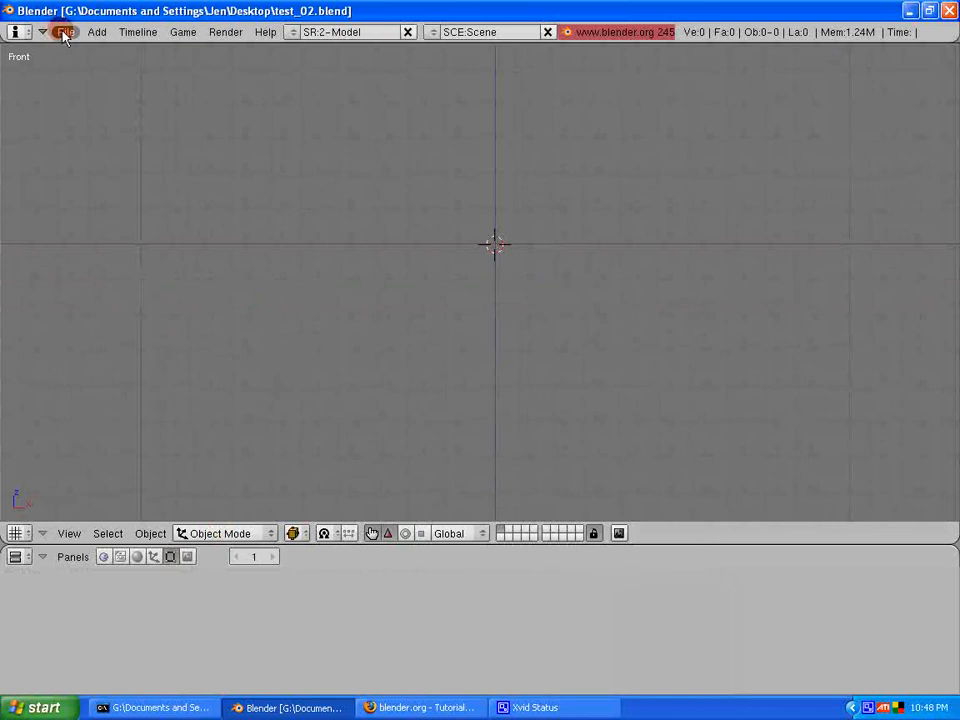
left_click(66, 34)
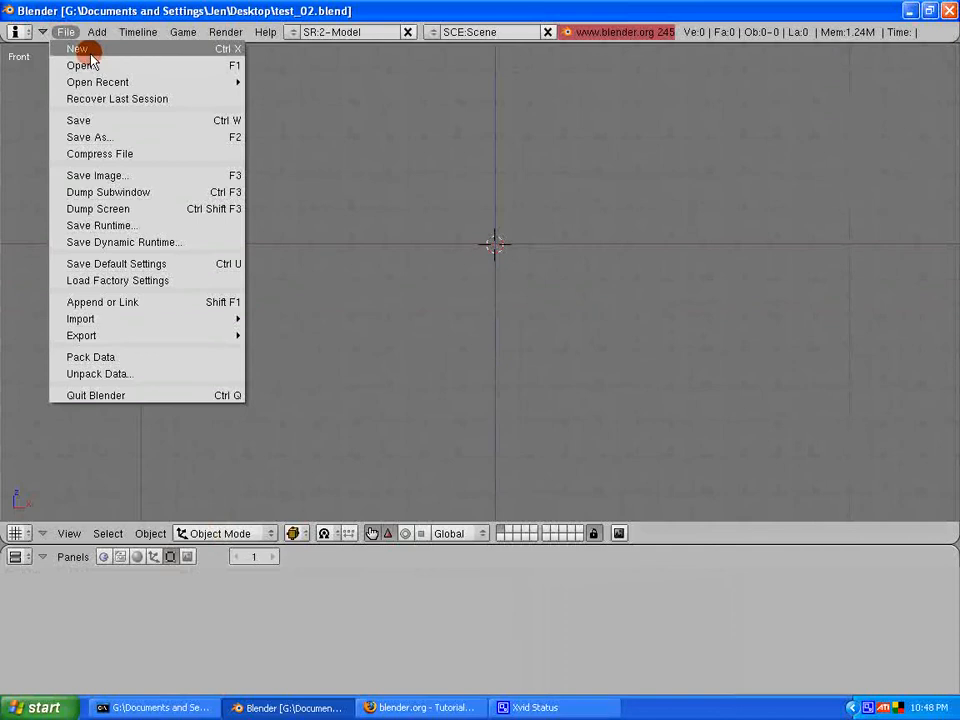
left_click(73, 48)
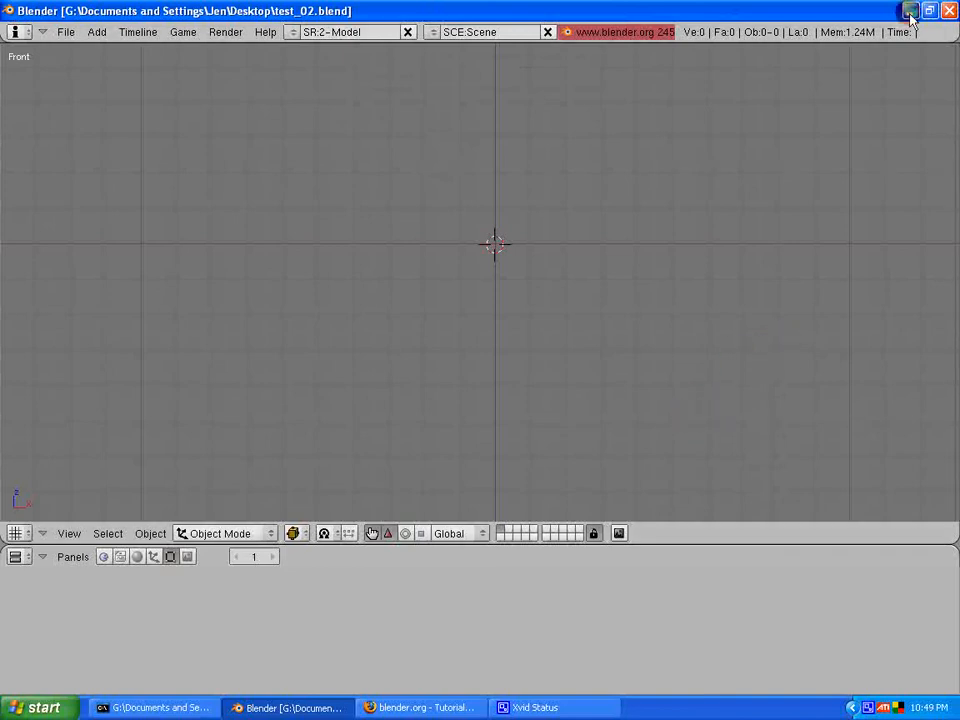
mouse_move(908, 9)
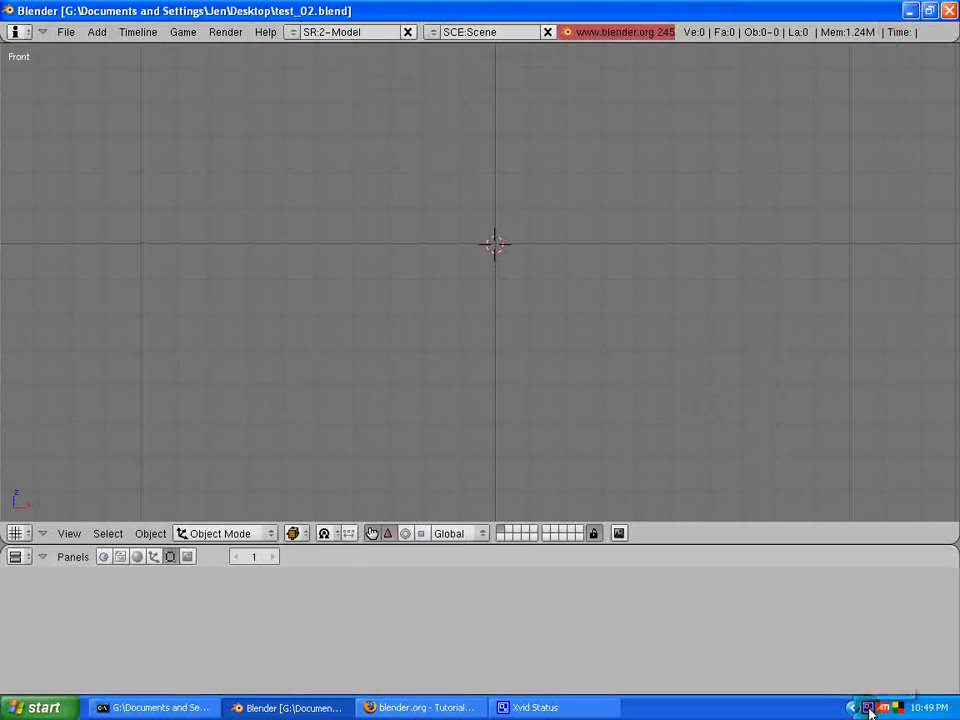
mouse_move(868, 707)
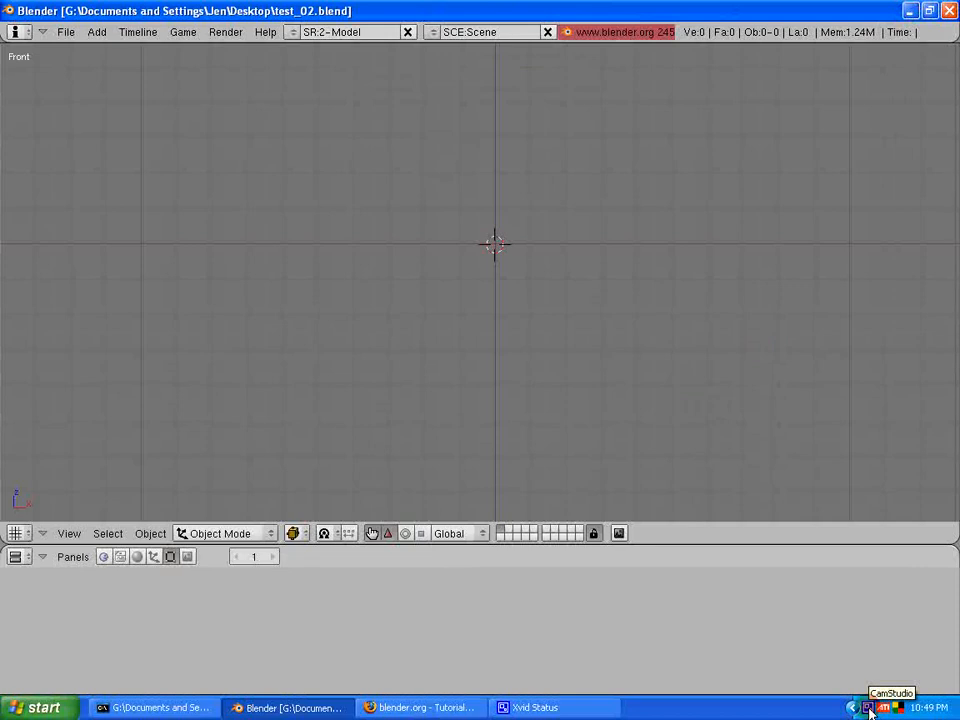
left_click(867, 704)
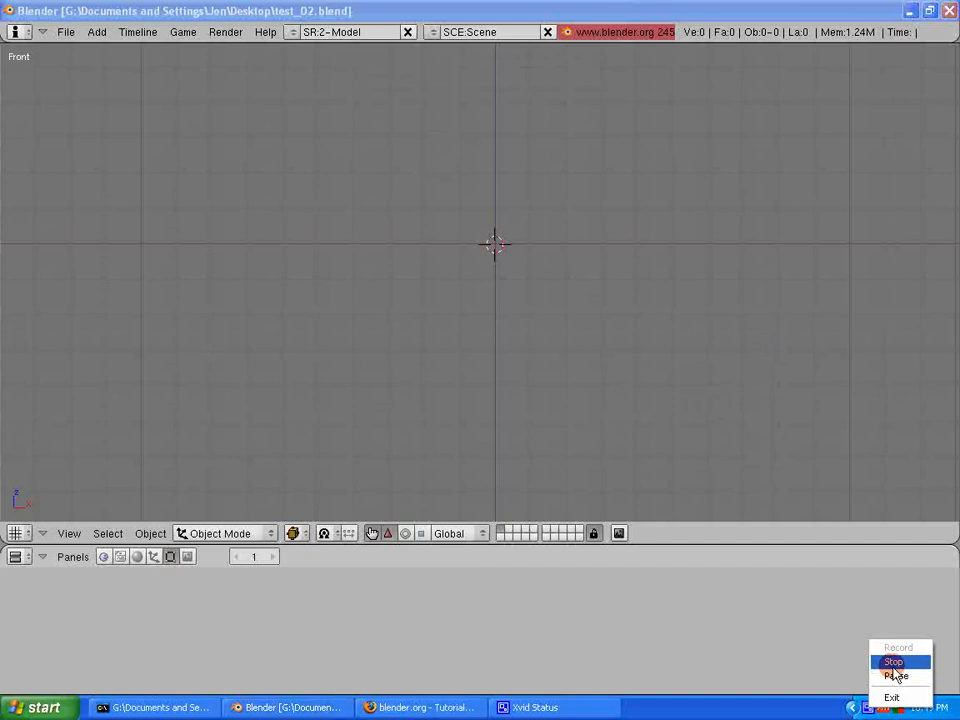